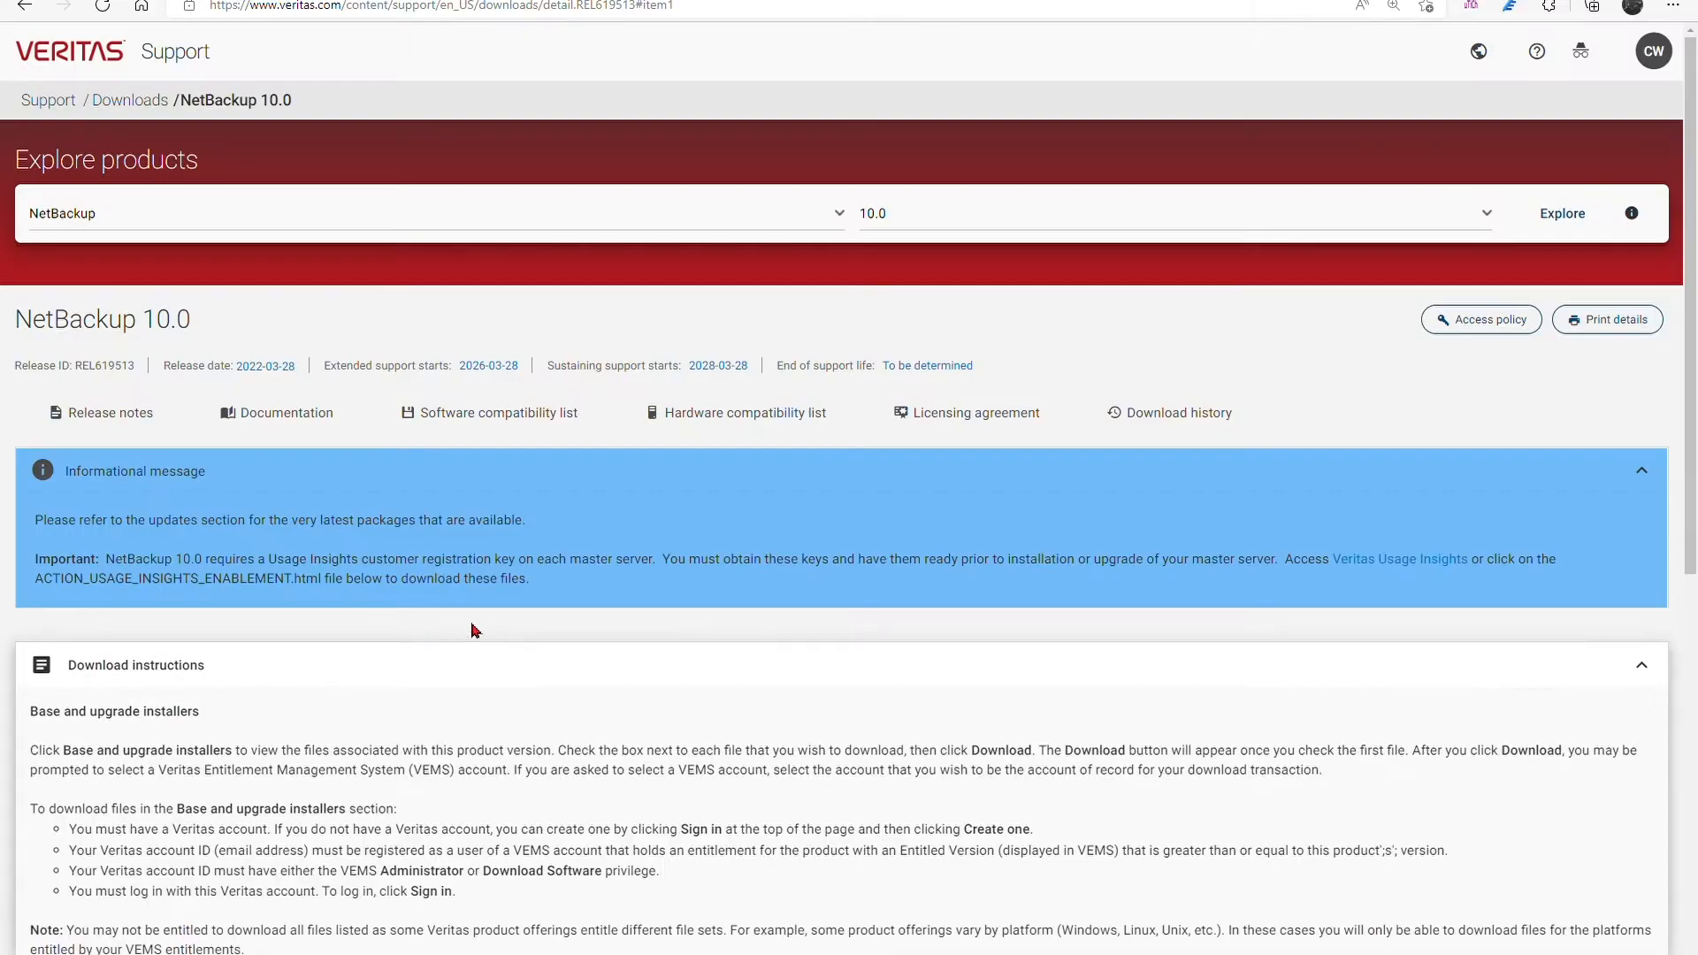
{"action": "mouse_move", "coordinate": [529, 620]}
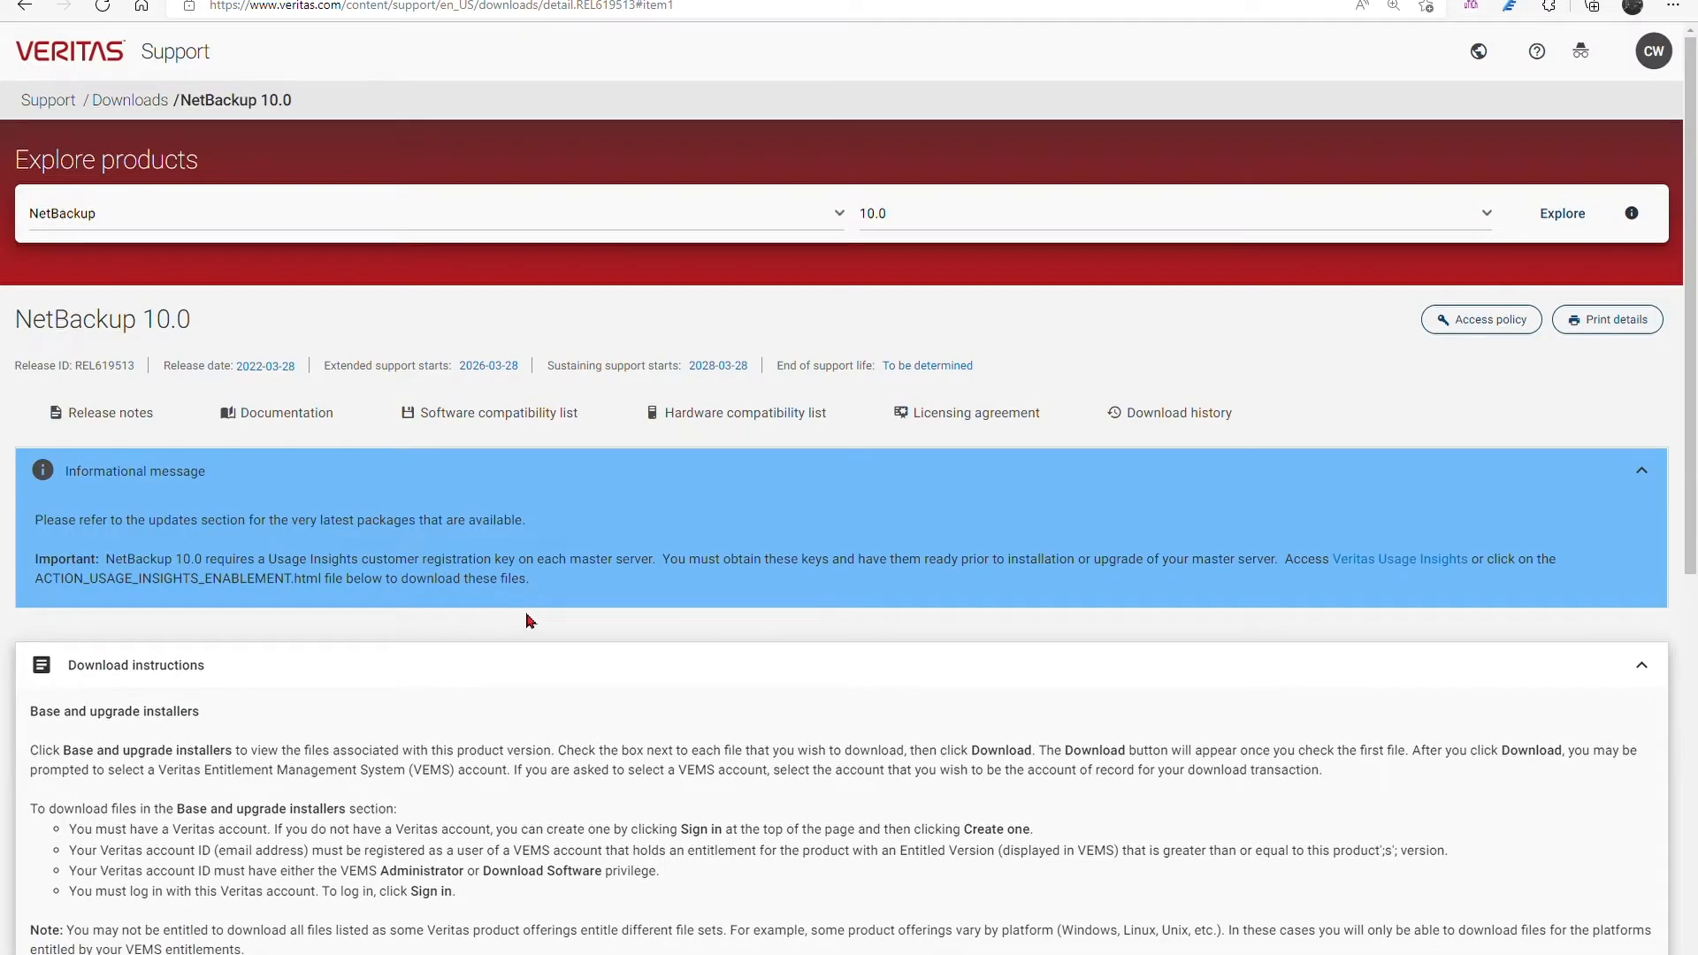
- Collapse and re-expand the download instructions, scroll down, then sign in with username and password
{"action": "left_click", "coordinate": [135, 665]}
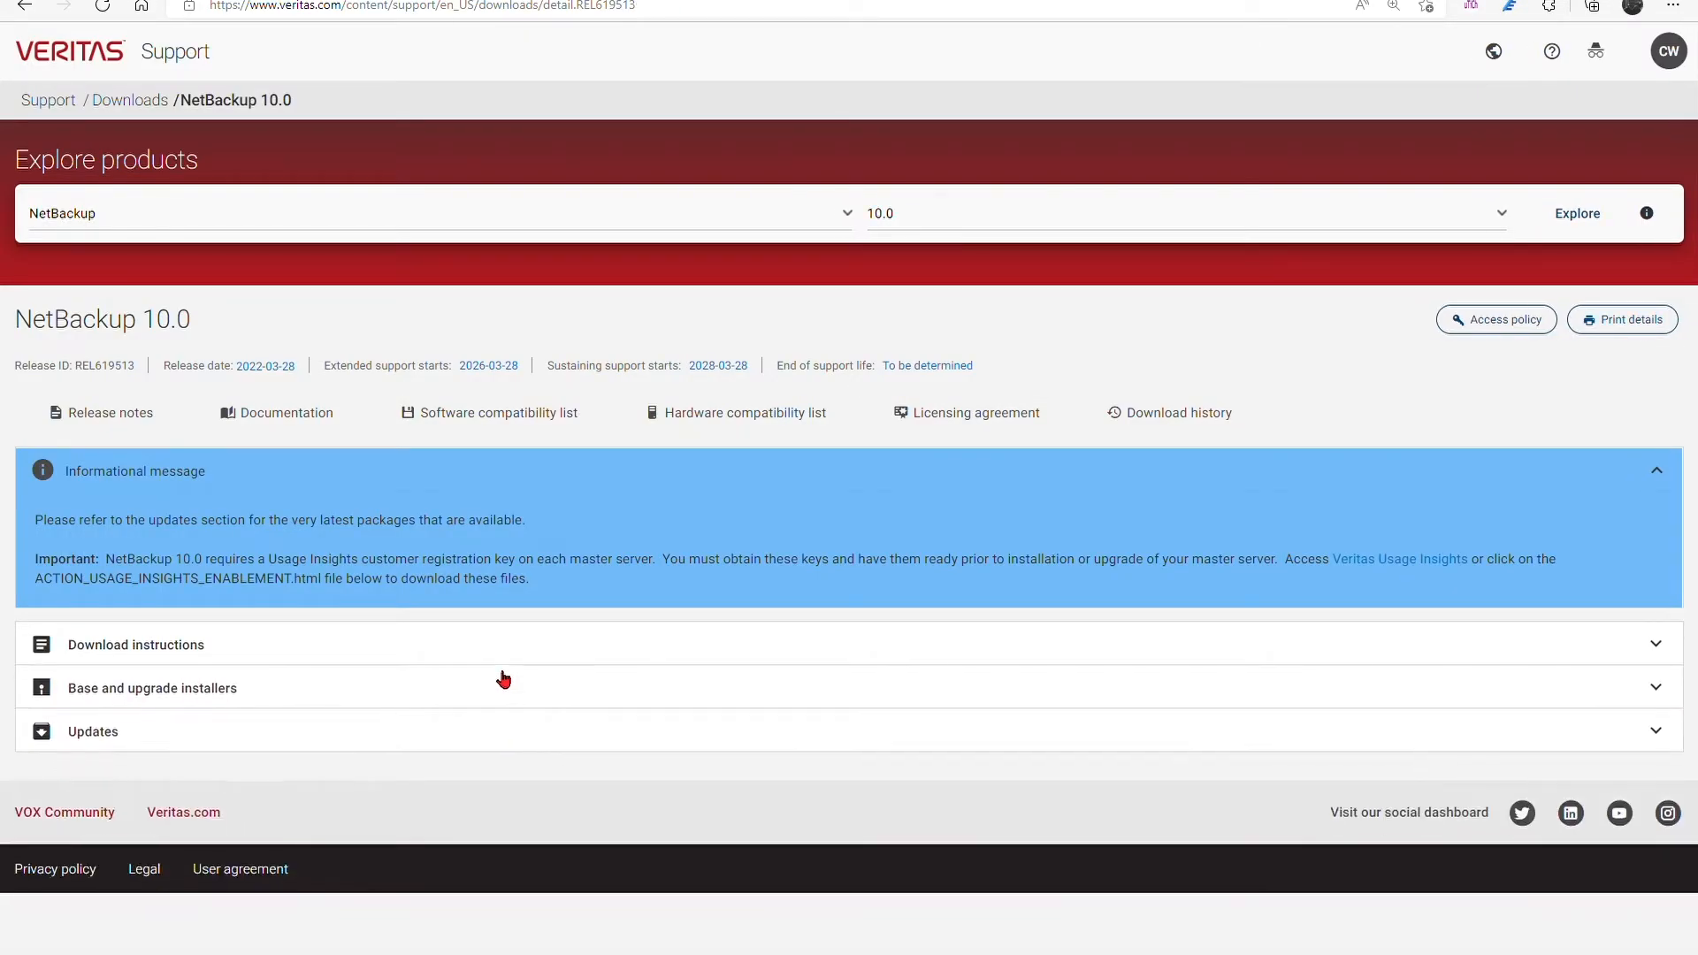
{"action": "left_click", "coordinate": [136, 644]}
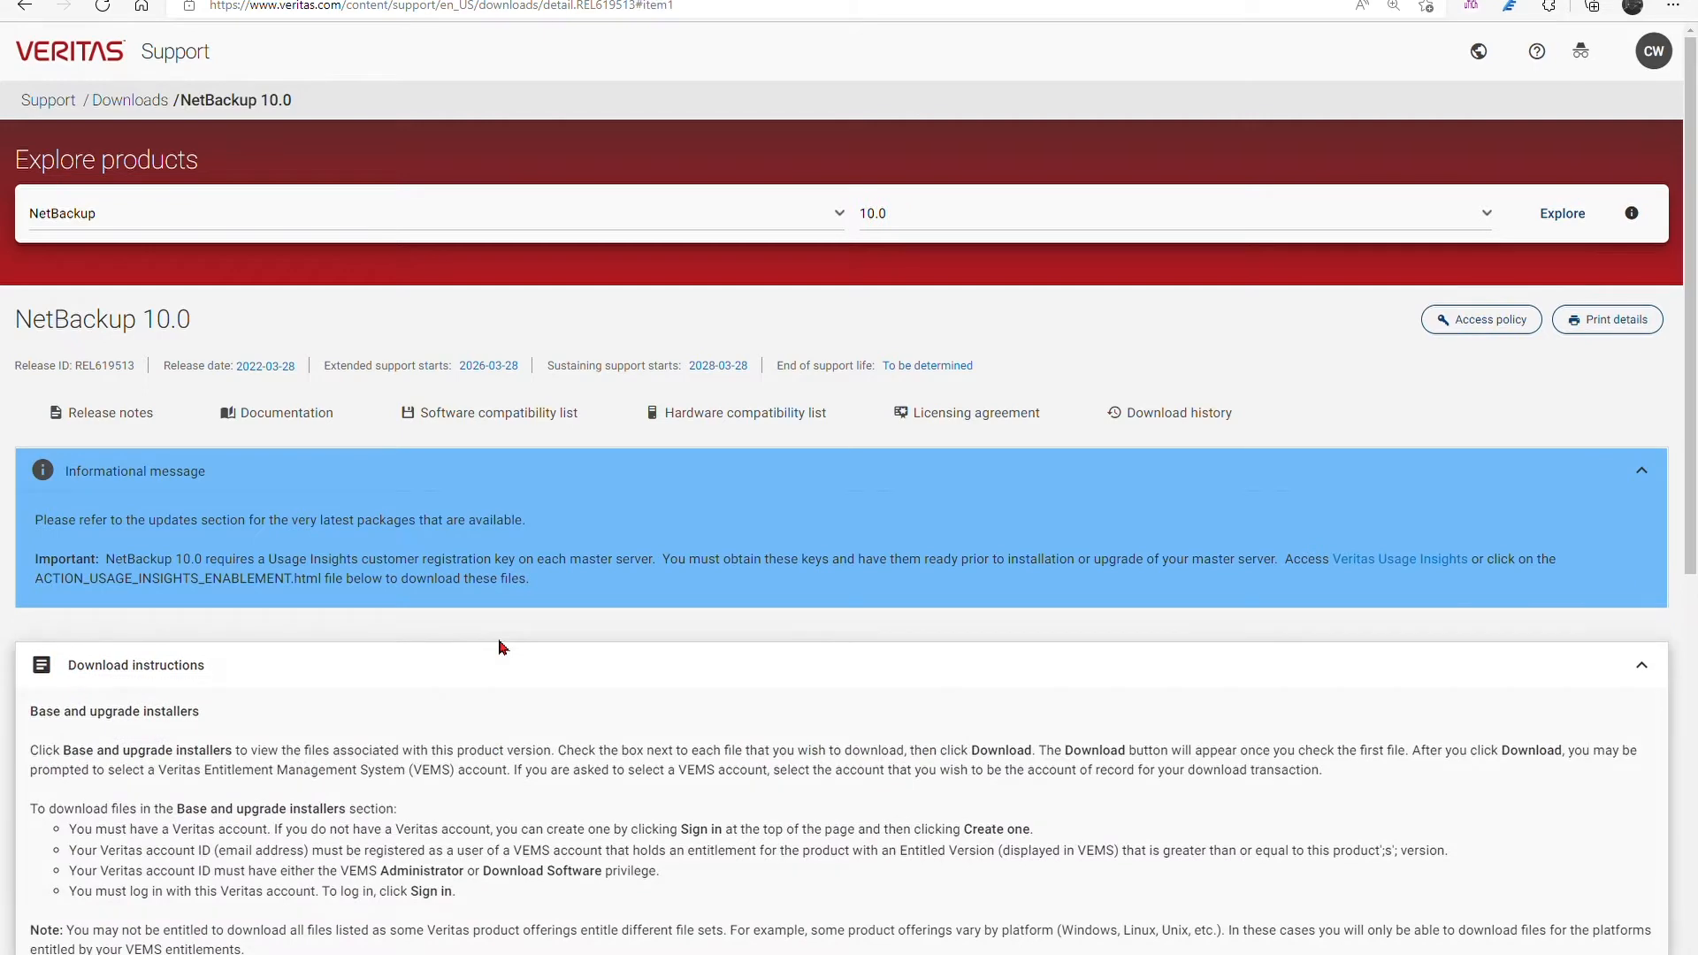
{"action": "scroll", "scroll_direction": "down", "scroll_amount": 3}
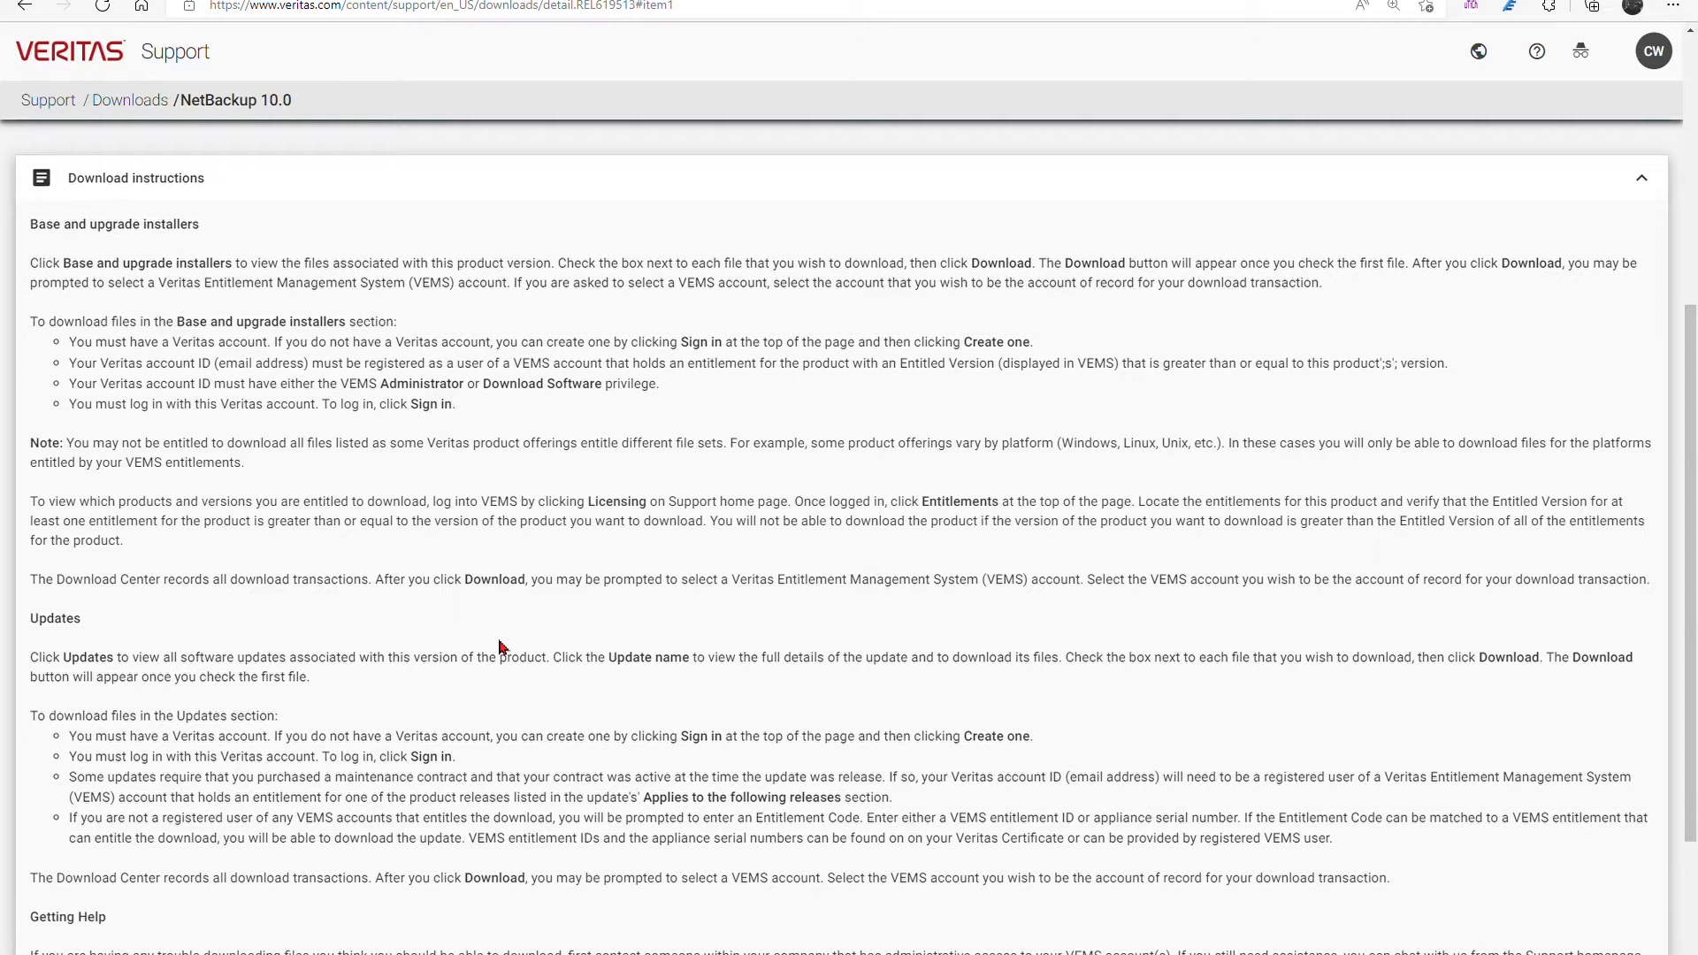
{"action": "scroll", "scroll_direction": "down", "scroll_amount": 3}
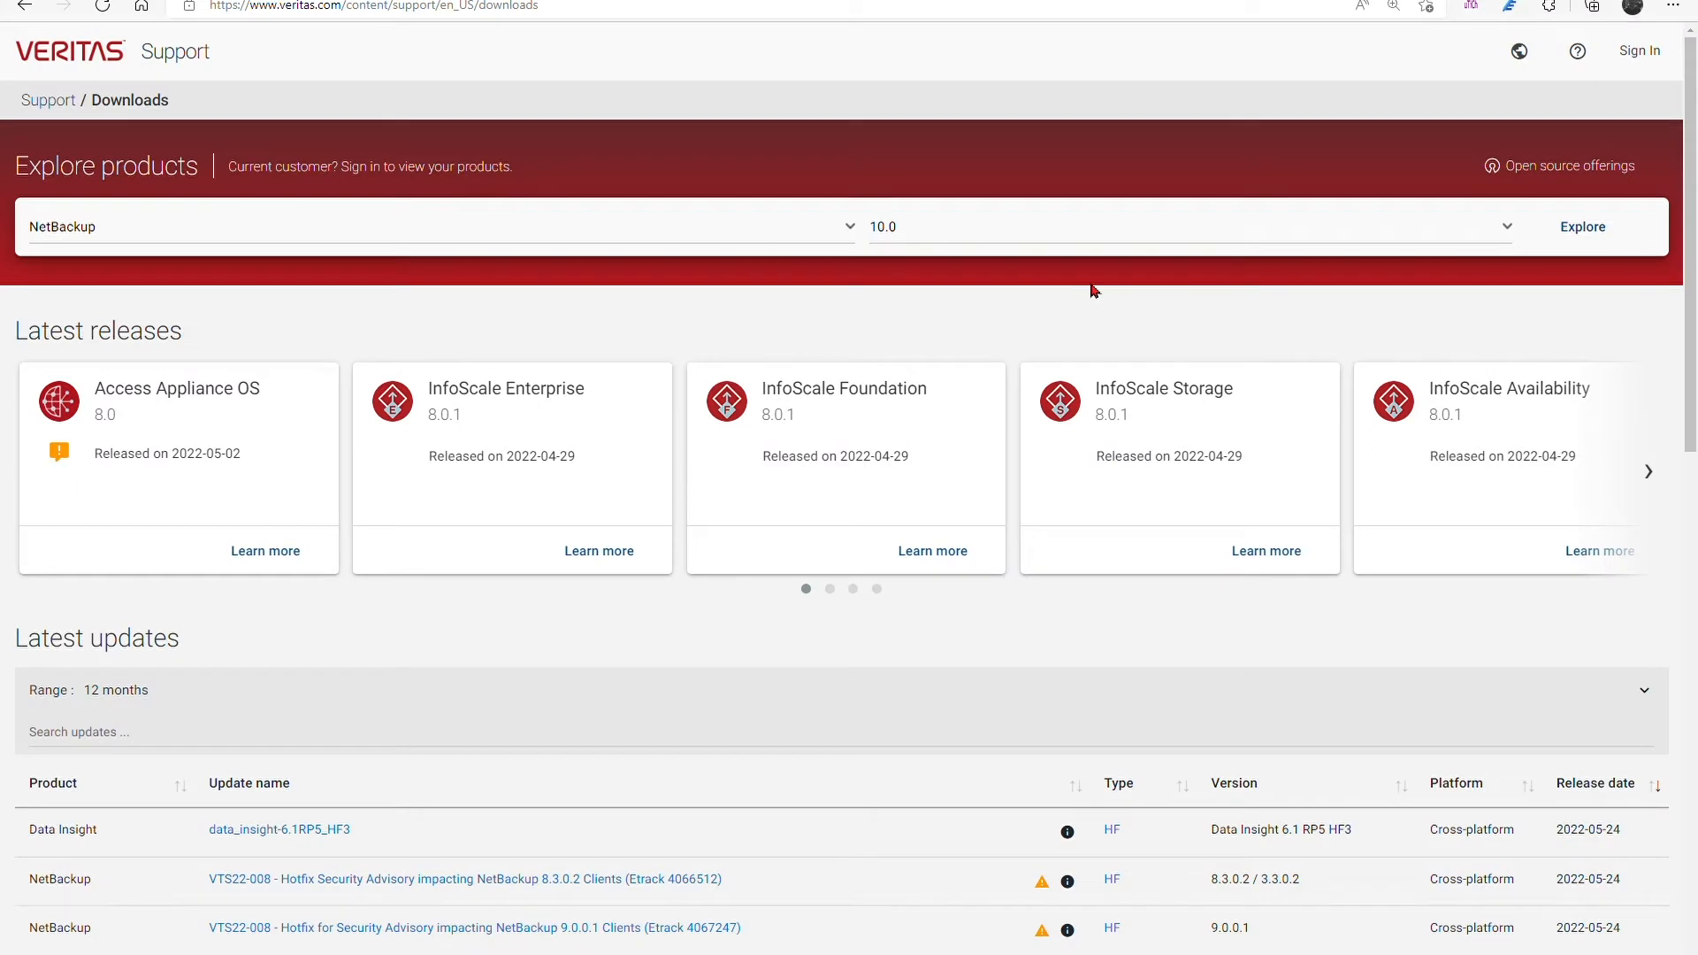
{"action": "mouse_move", "coordinate": [1412, 223]}
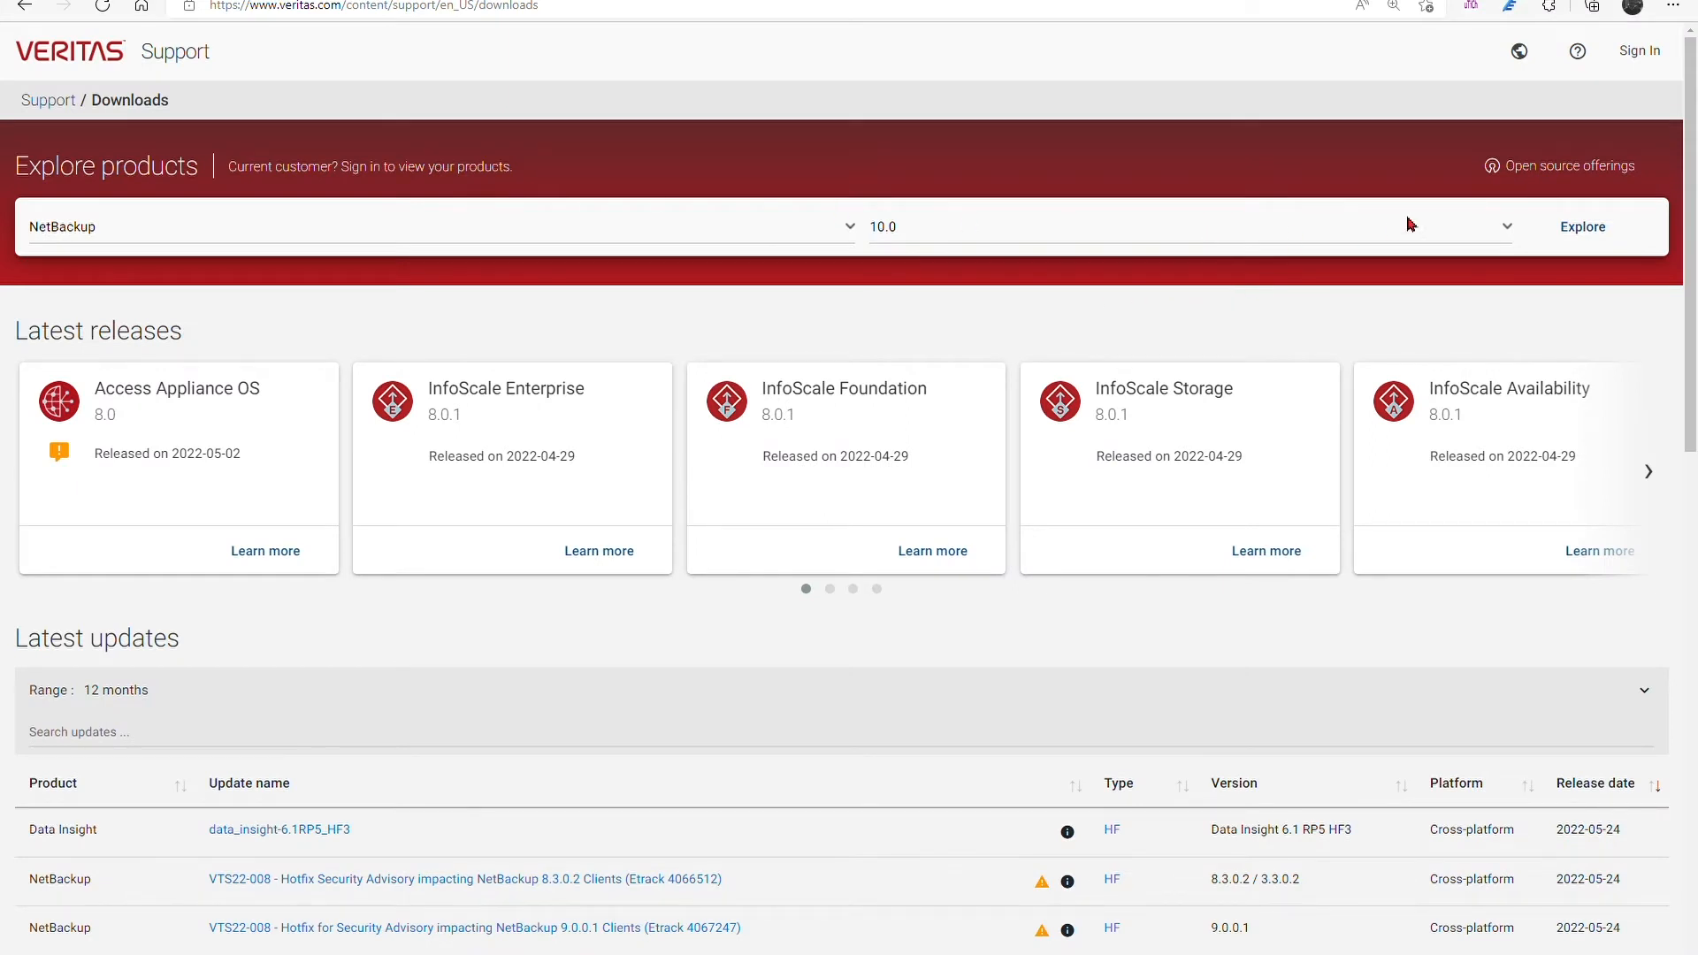
{"action": "left_click", "coordinate": [1639, 51]}
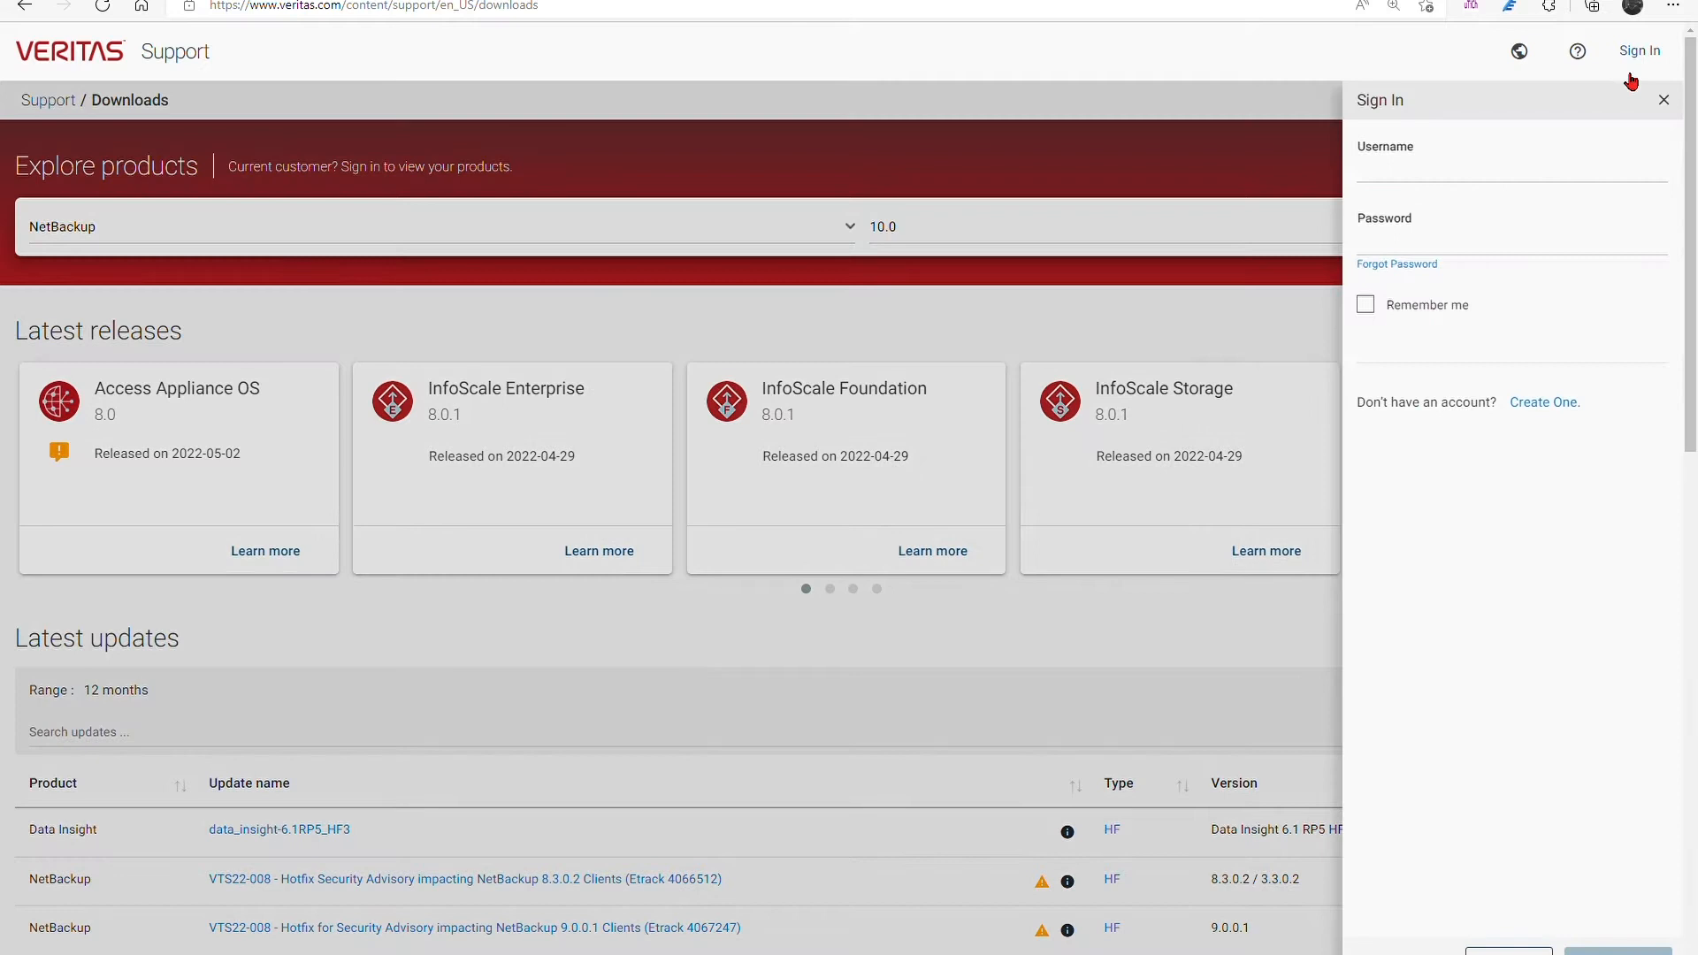
{"action": "left_click", "coordinate": [1461, 171]}
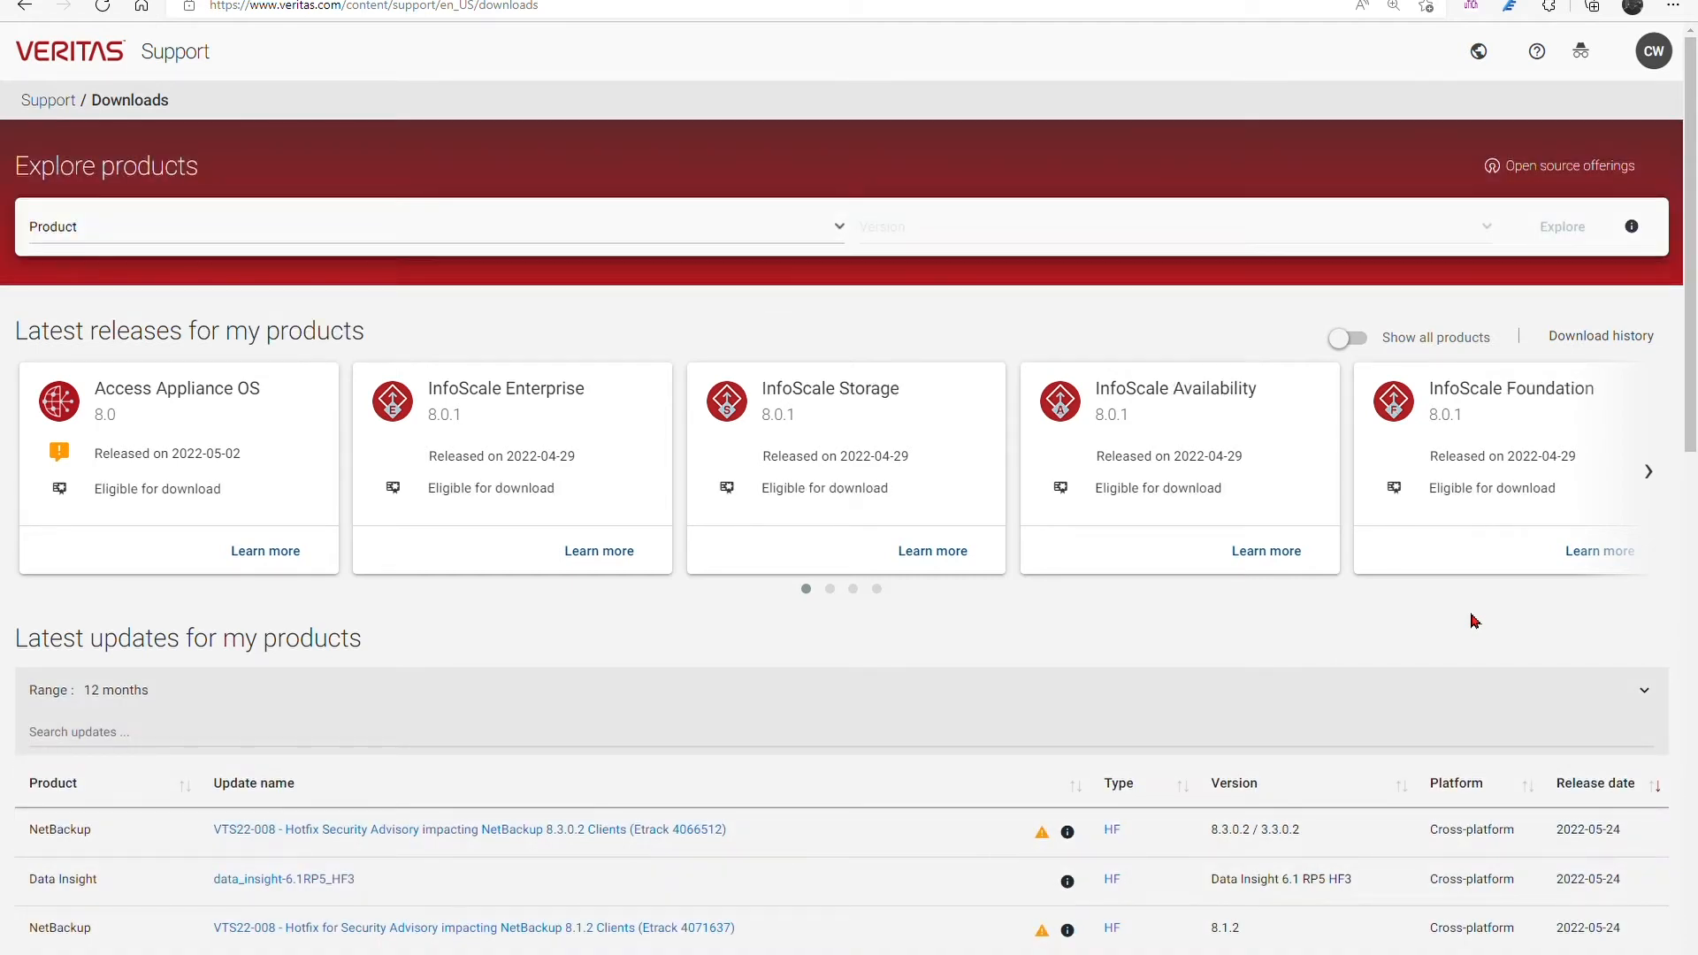
{"action": "mouse_move", "coordinate": [846, 239]}
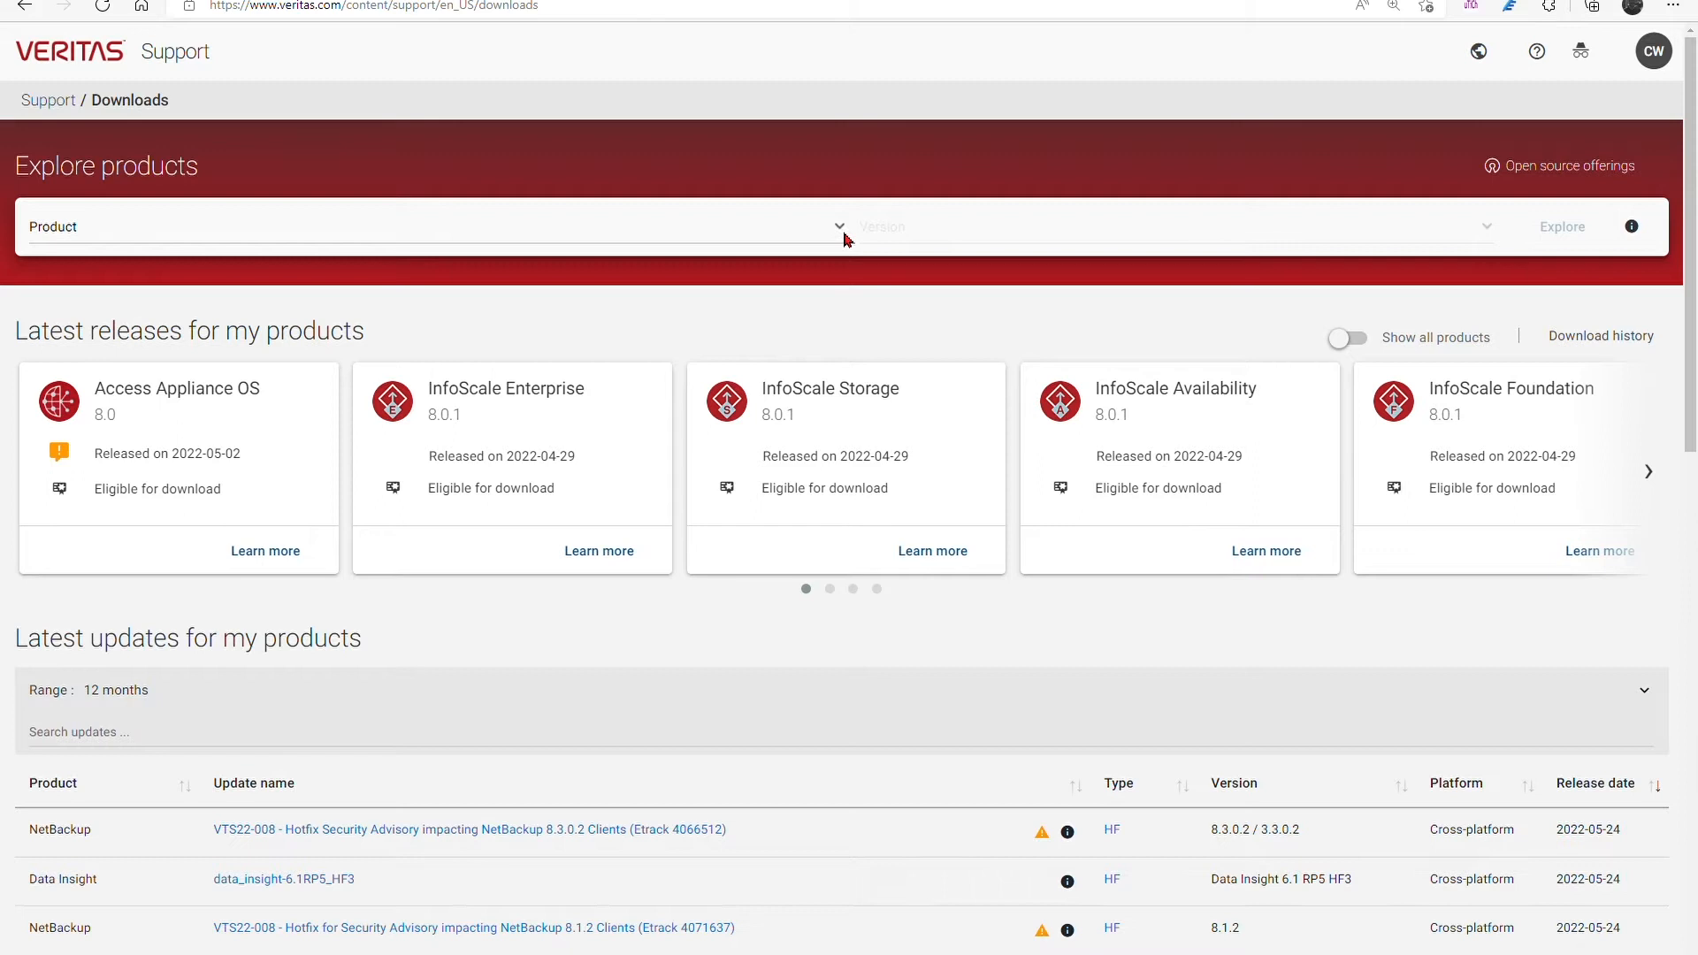
- Select NetBackup as the product with version 10.0 and explore its release page
{"action": "left_click", "coordinate": [423, 239]}
{"action": "type", "text": "NetBackup"}
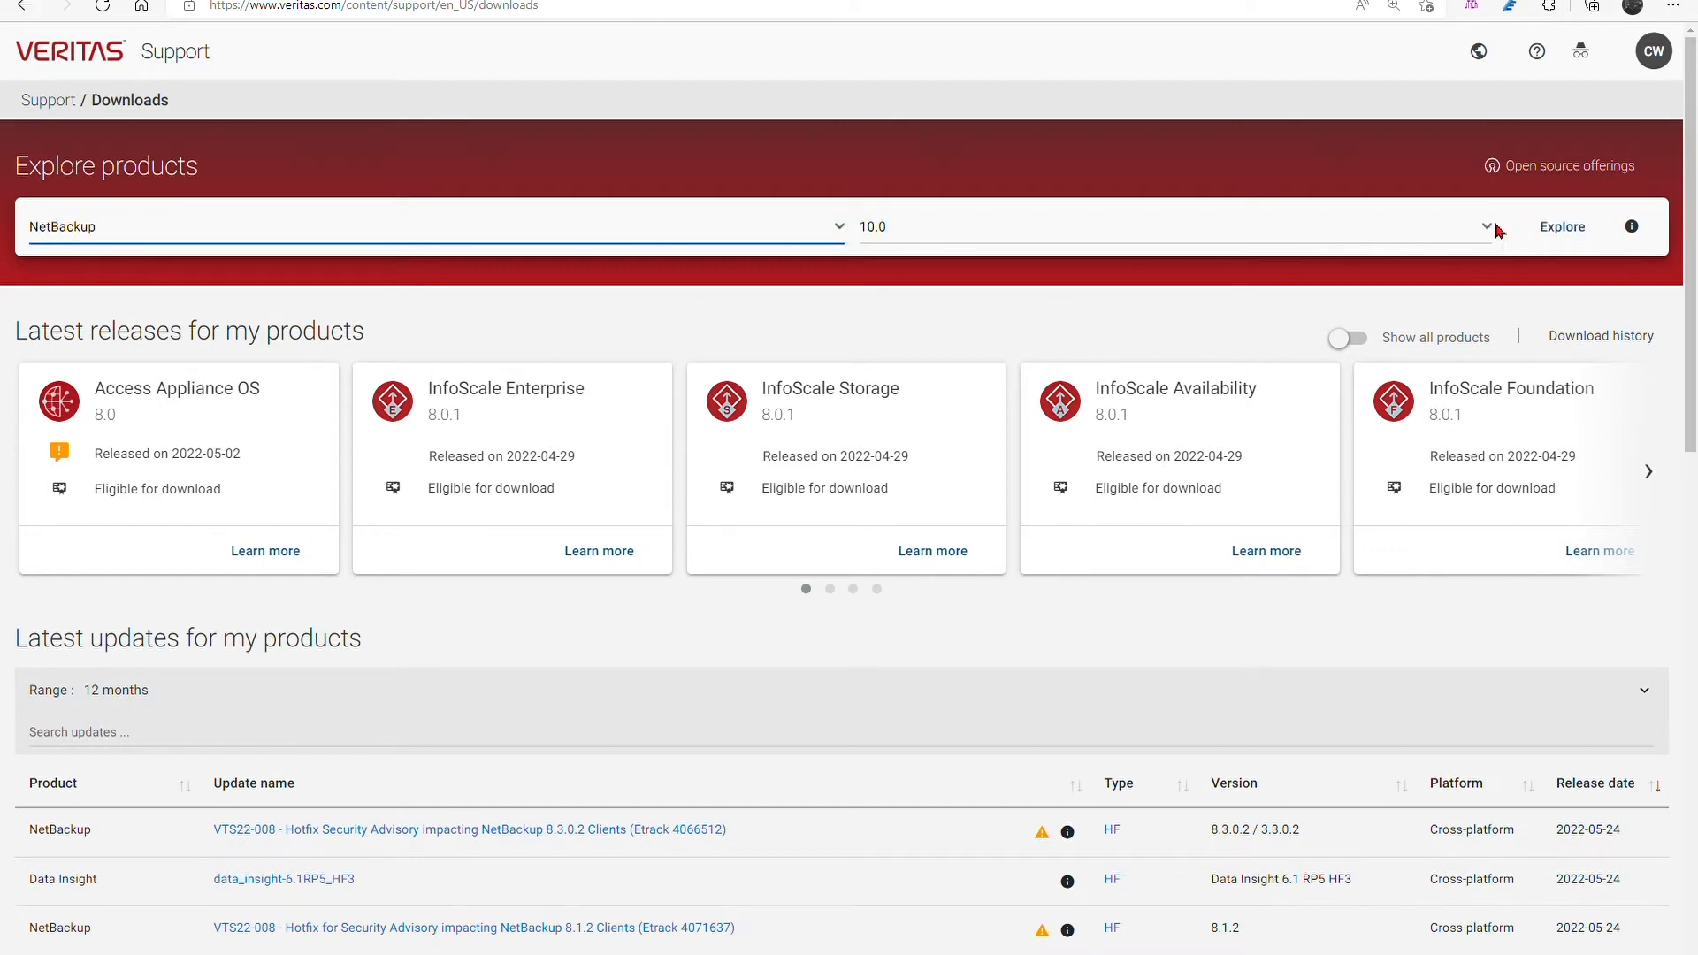
{"action": "left_click", "coordinate": [1562, 227]}
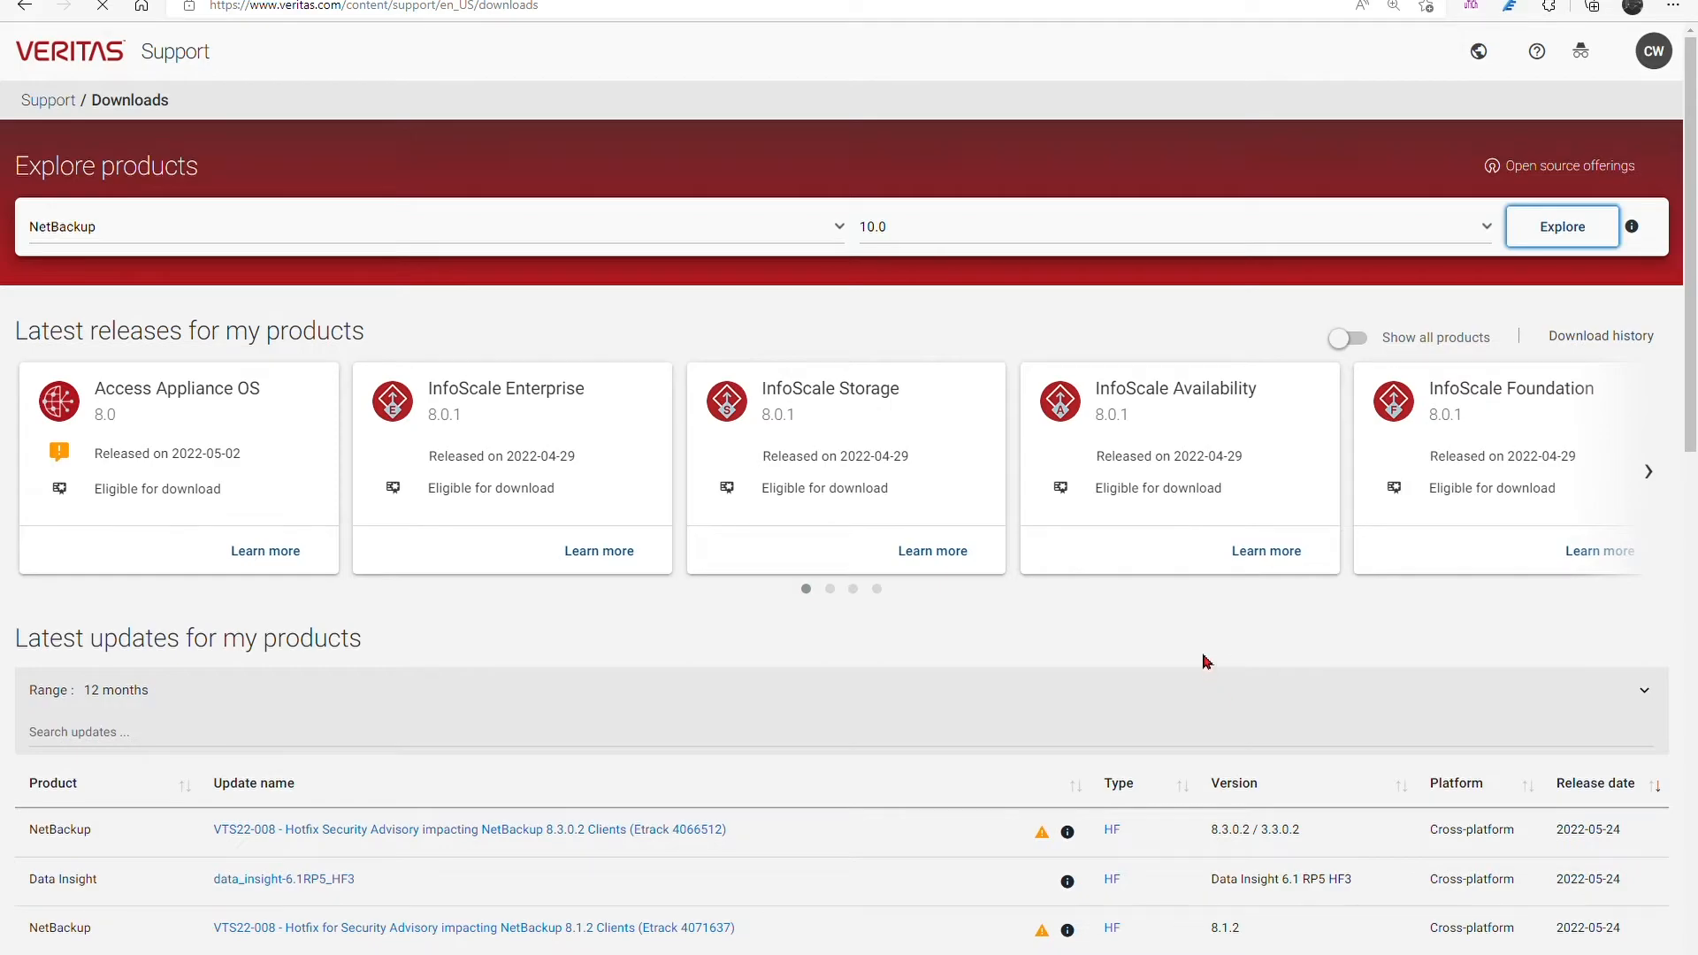
{"action": "left_click", "coordinate": [1562, 226]}
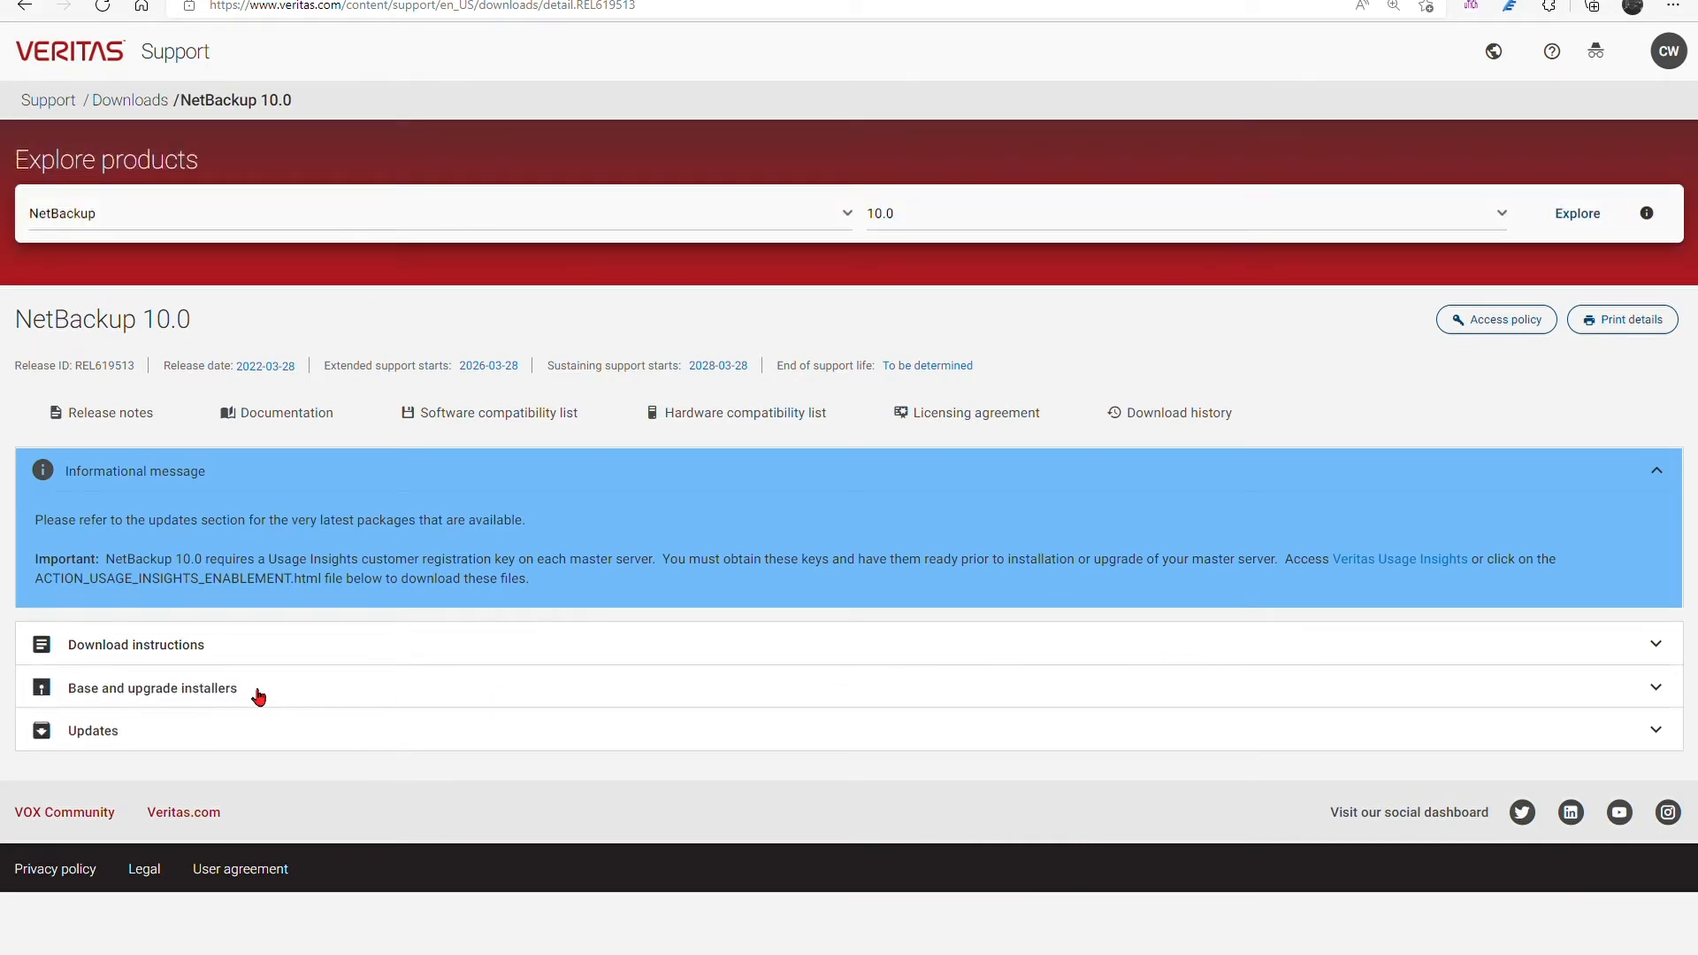
- Expand the Base and upgrade installers file table, scroll through it, and enter 'client'
{"action": "left_click", "coordinate": [152, 689]}
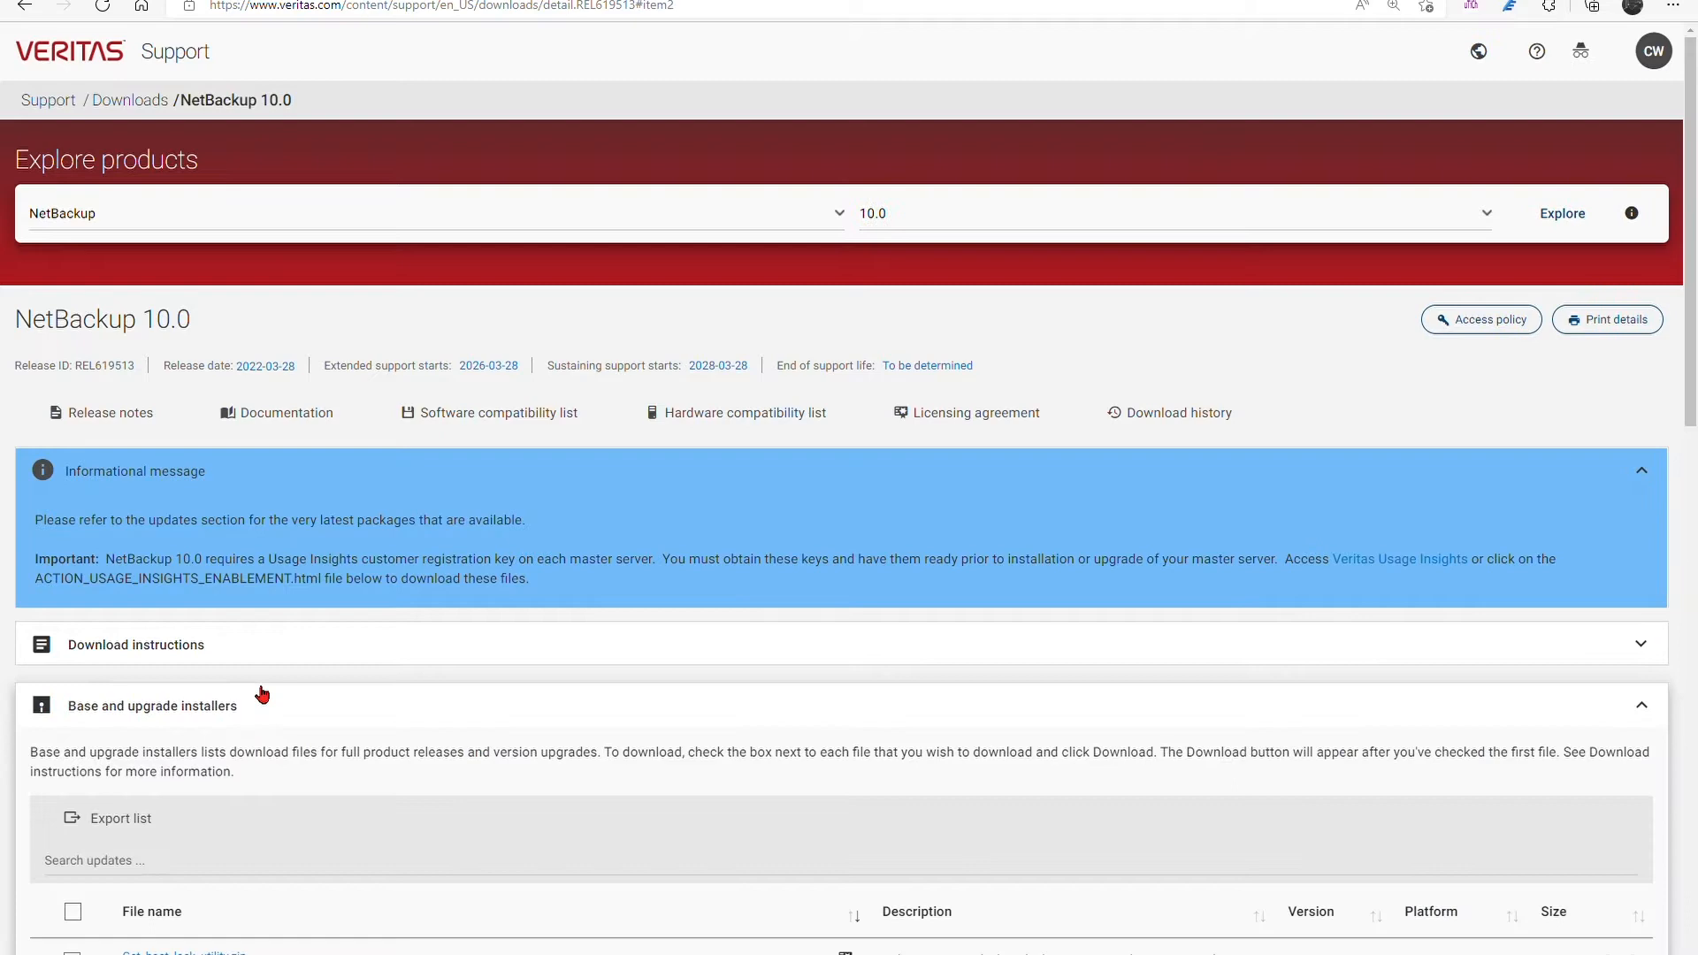
{"action": "scroll", "scroll_direction": "down", "scroll_amount": 3}
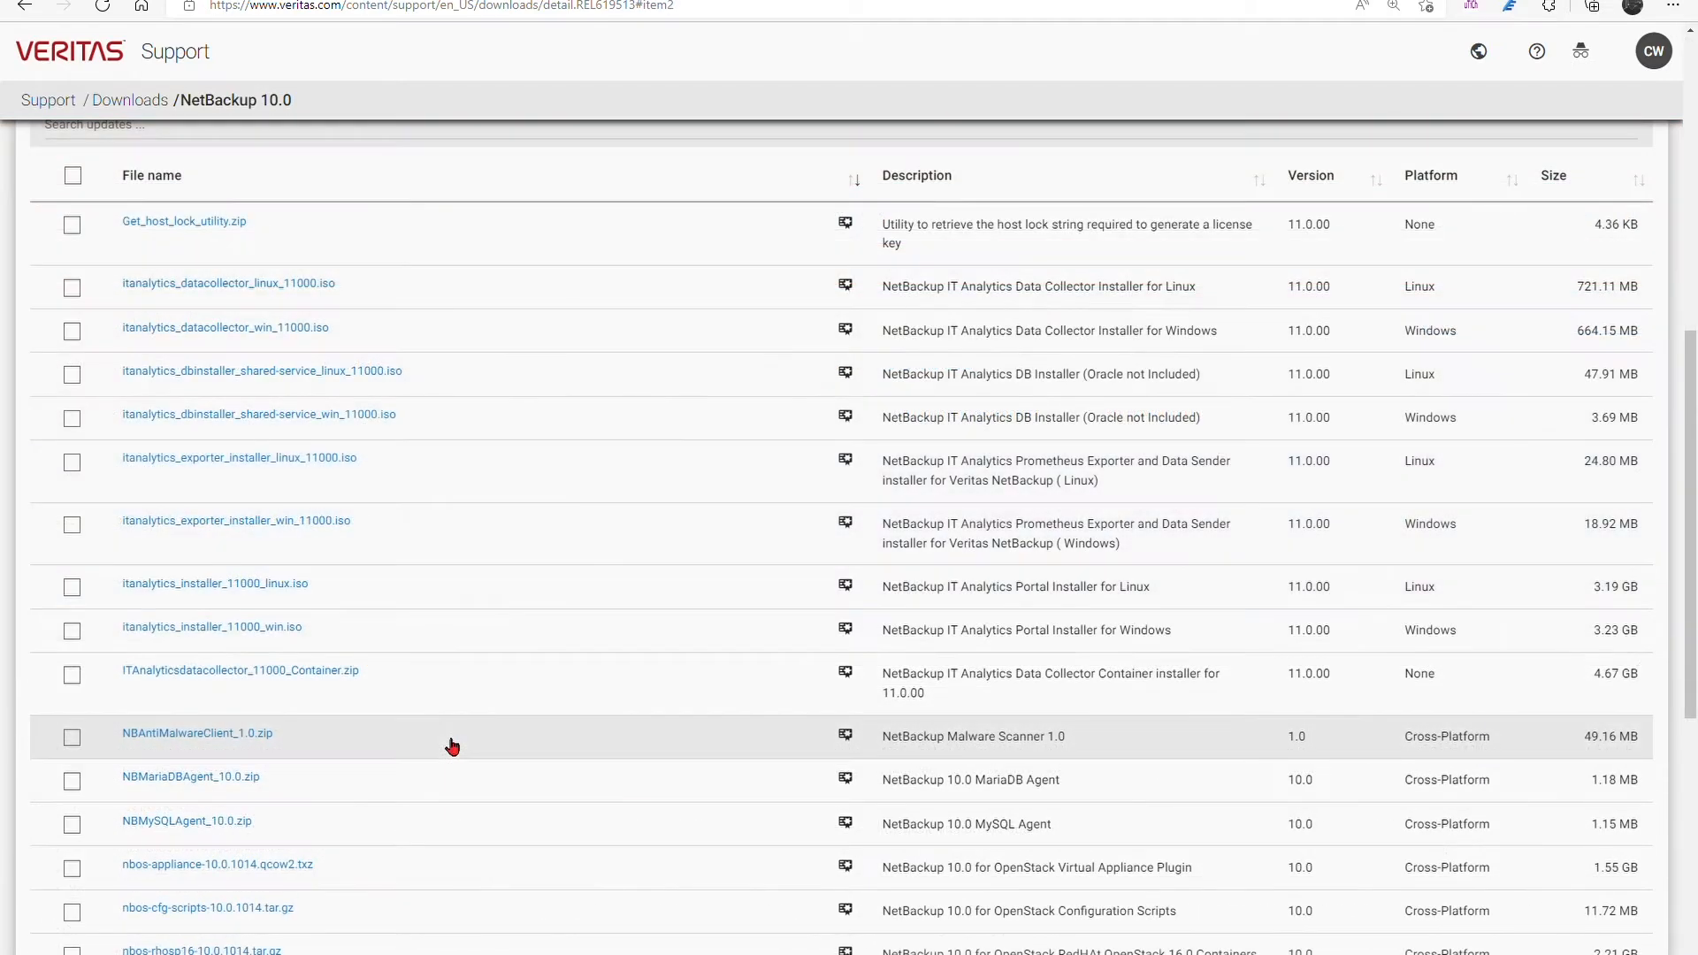
{"action": "scroll", "scroll_direction": "up", "scroll_amount": 3}
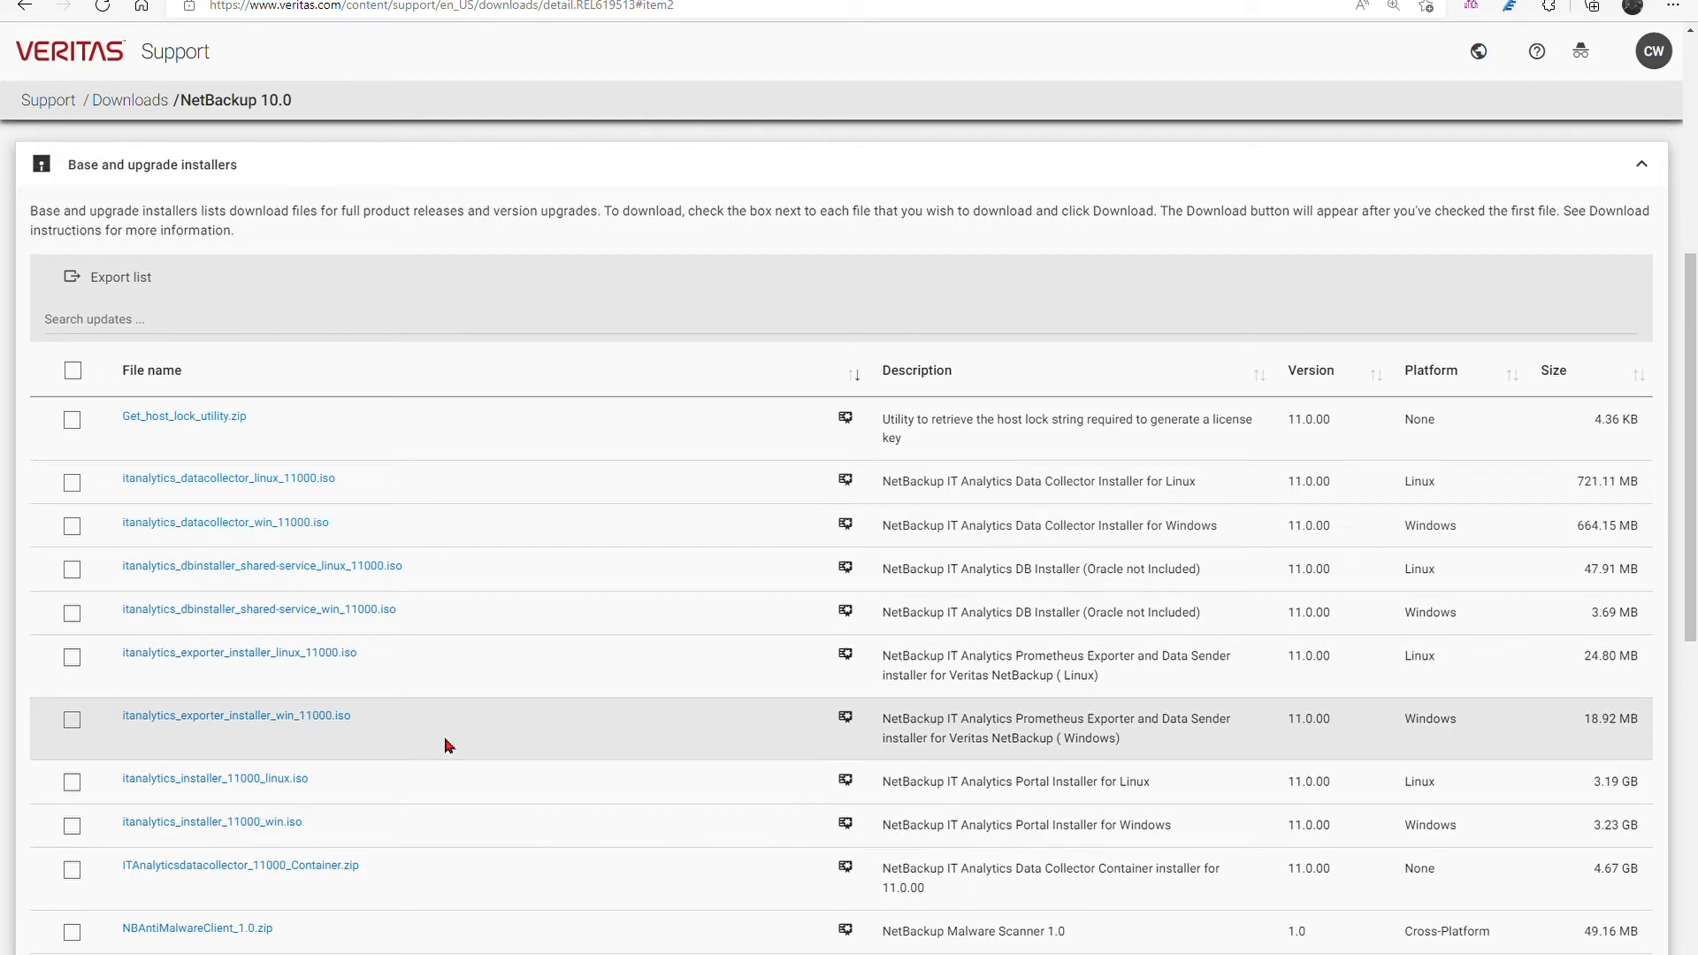
{"action": "mouse_move", "coordinate": [614, 427]}
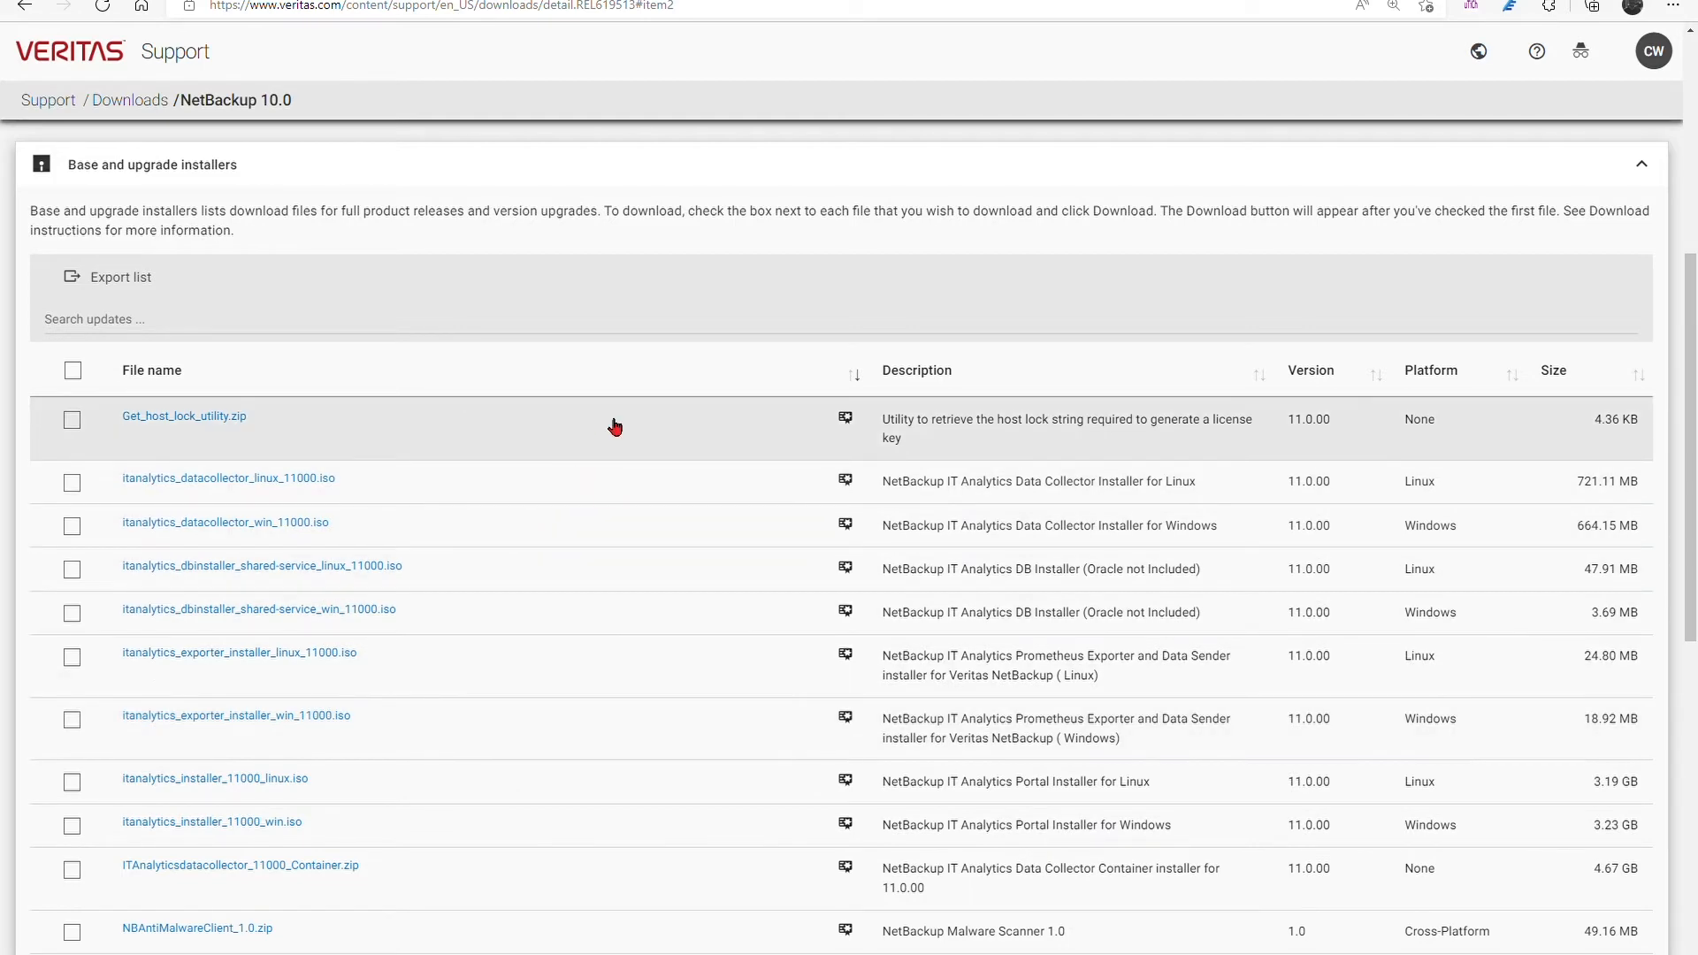
{"action": "type", "text": "client"}
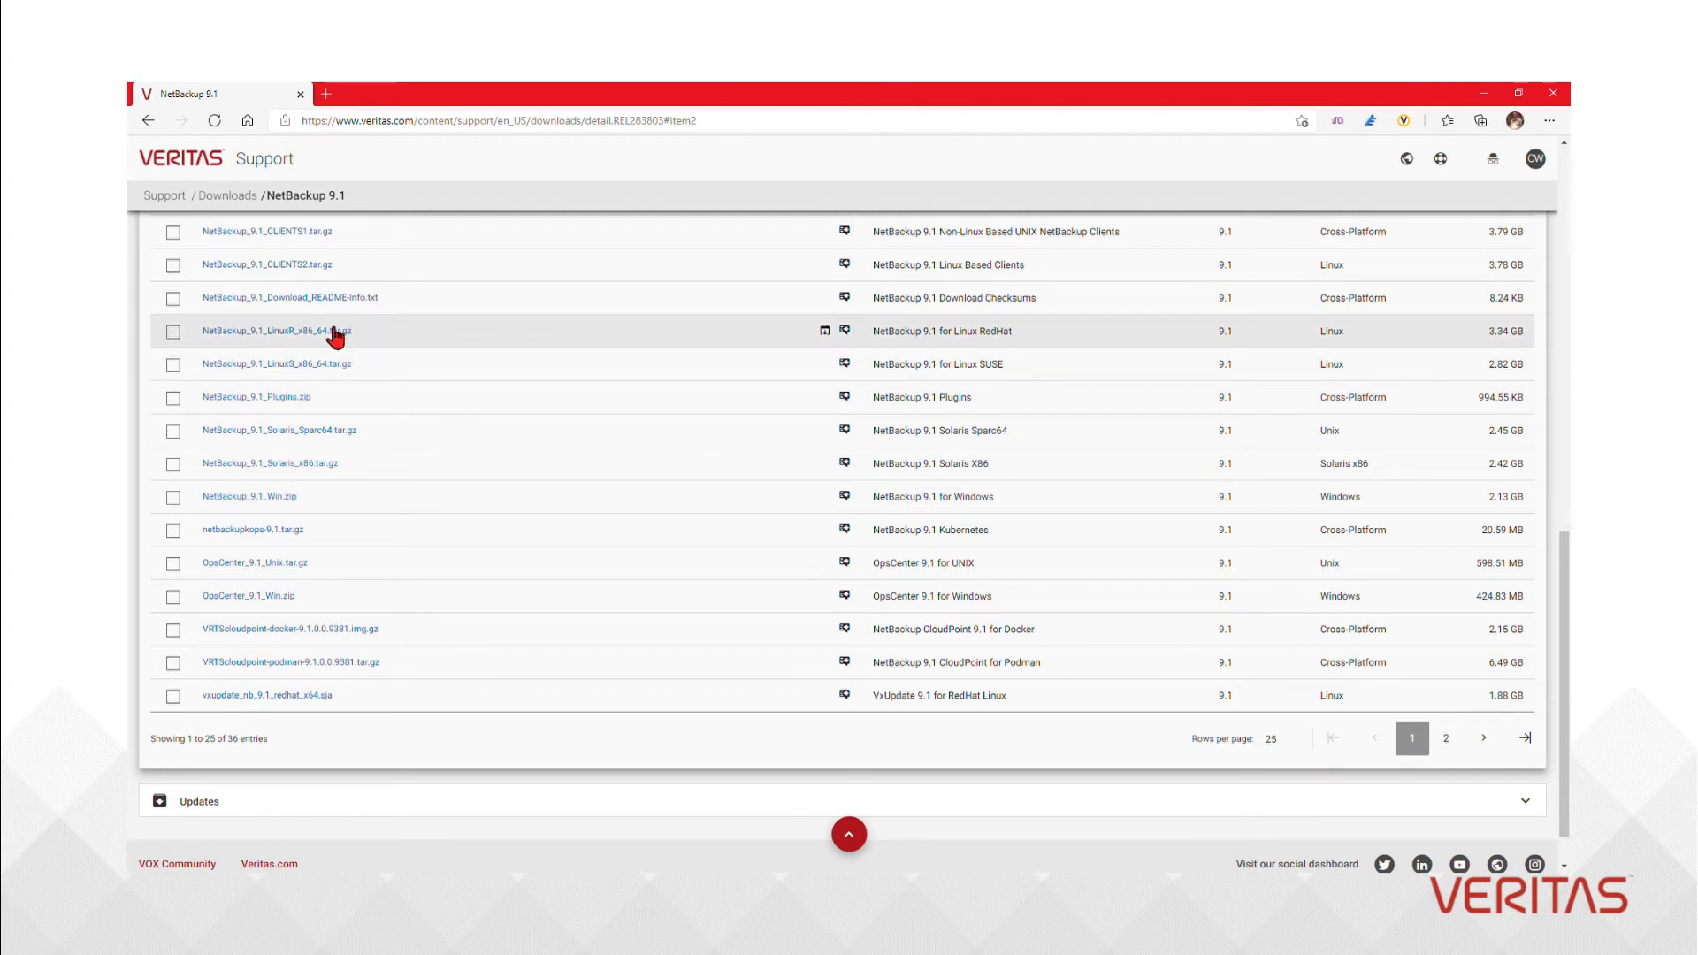
- View installer details for NetBackup_9.1_LinuxR_x86_64.tar.gz, then return to the VxUpdate package list
{"action": "left_click", "coordinate": [276, 331]}
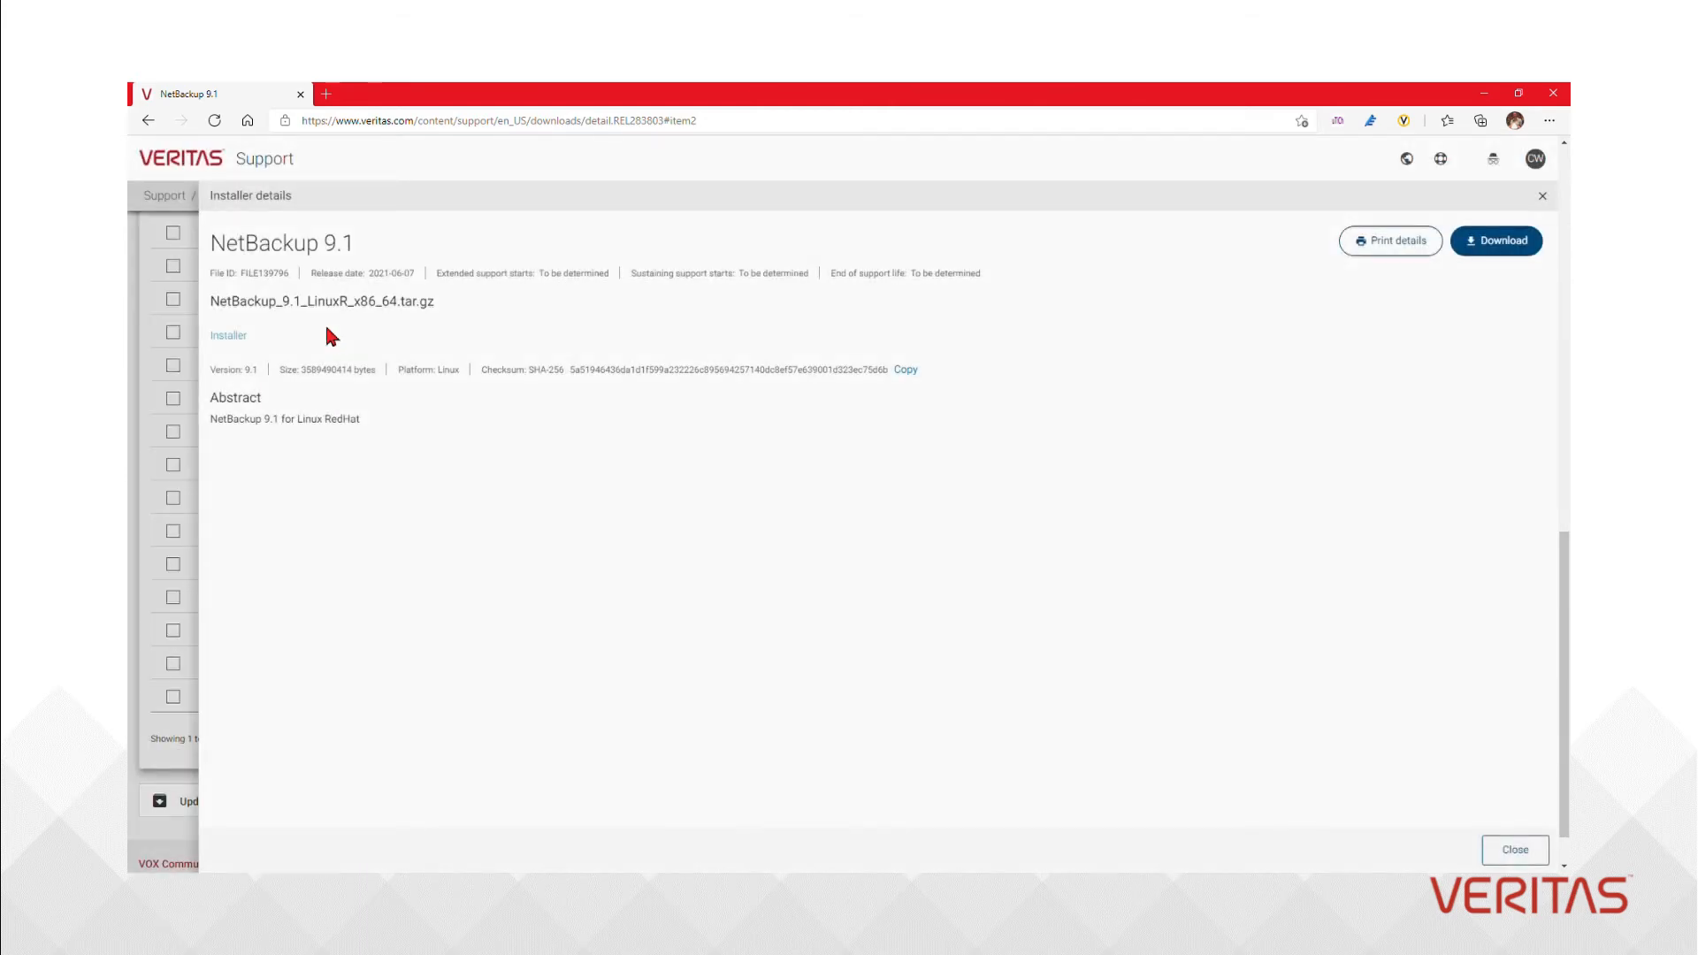
{"action": "left_click", "coordinate": [1515, 850]}
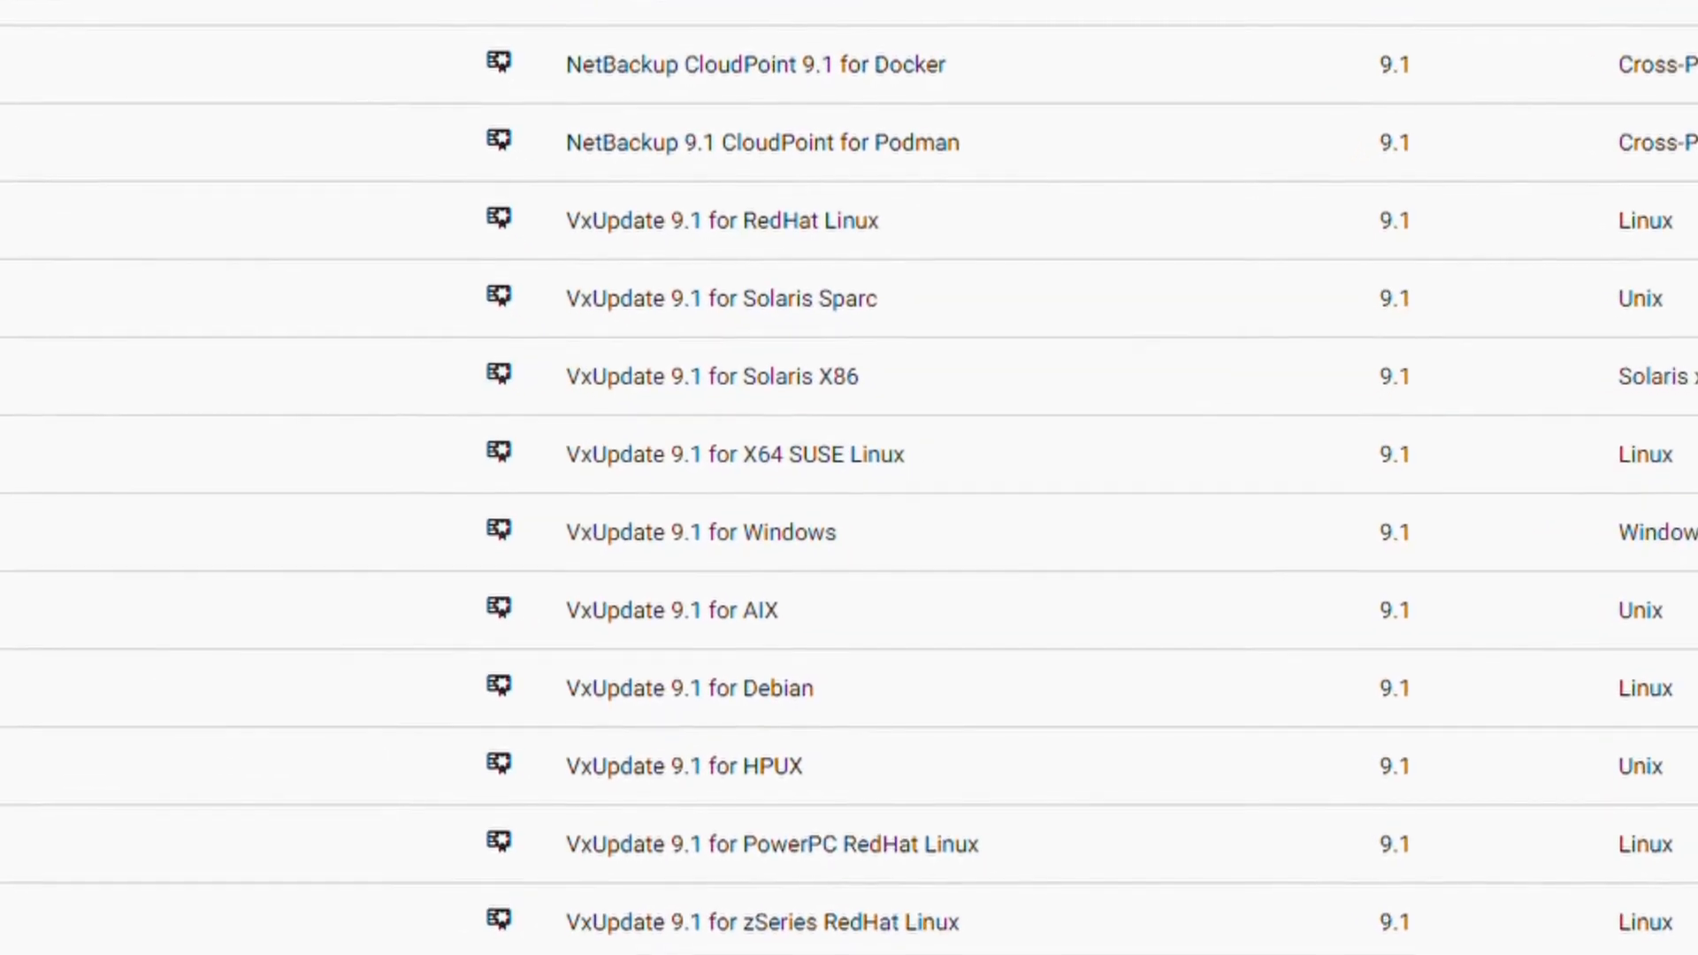
{"action": "scroll", "scroll_direction": "down", "scroll_amount": 3}
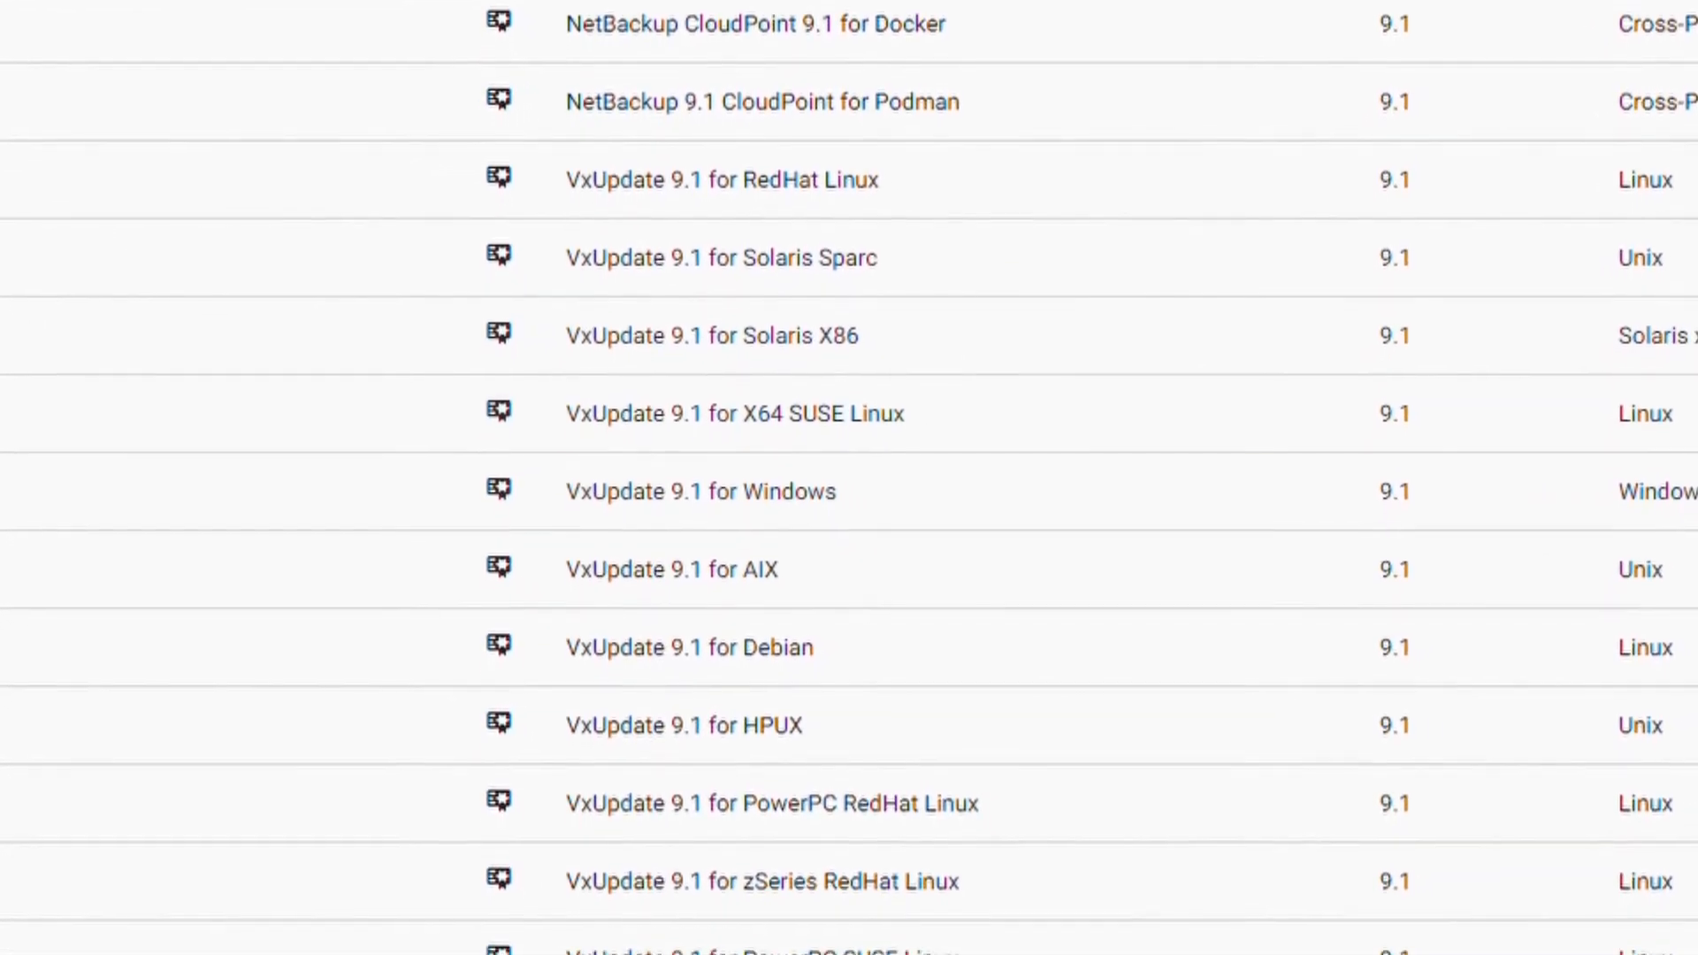
{"action": "scroll", "scroll_direction": "down", "scroll_amount": 3}
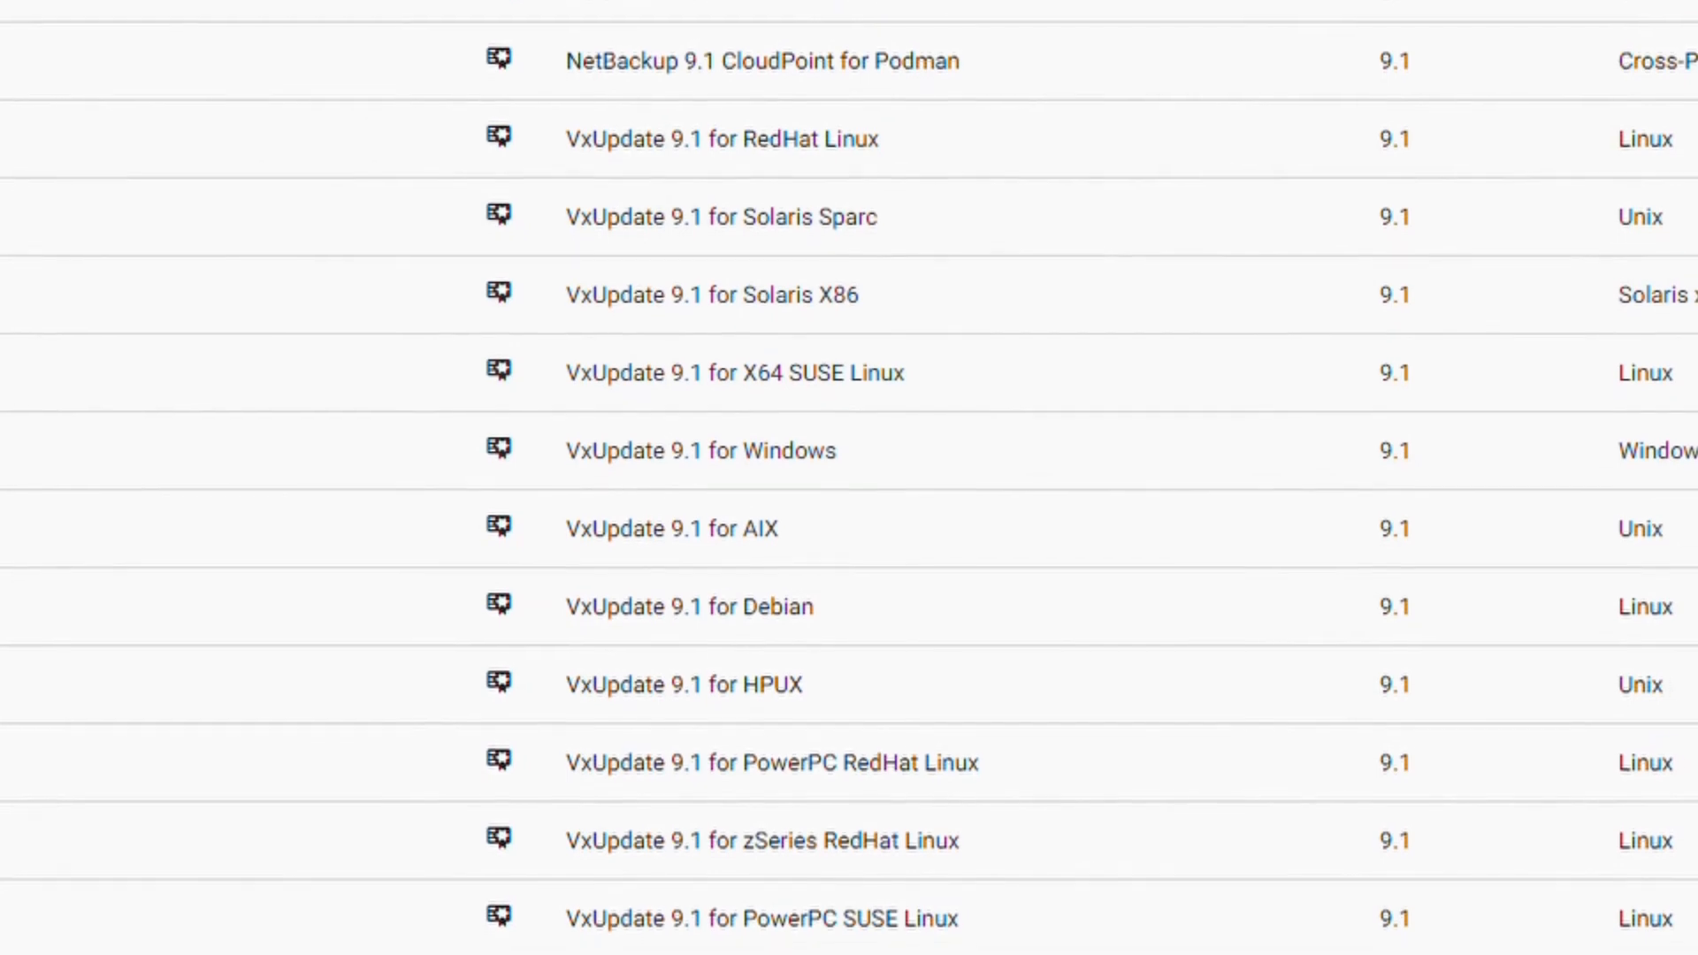
{"action": "scroll", "scroll_direction": "down", "scroll_amount": 3}
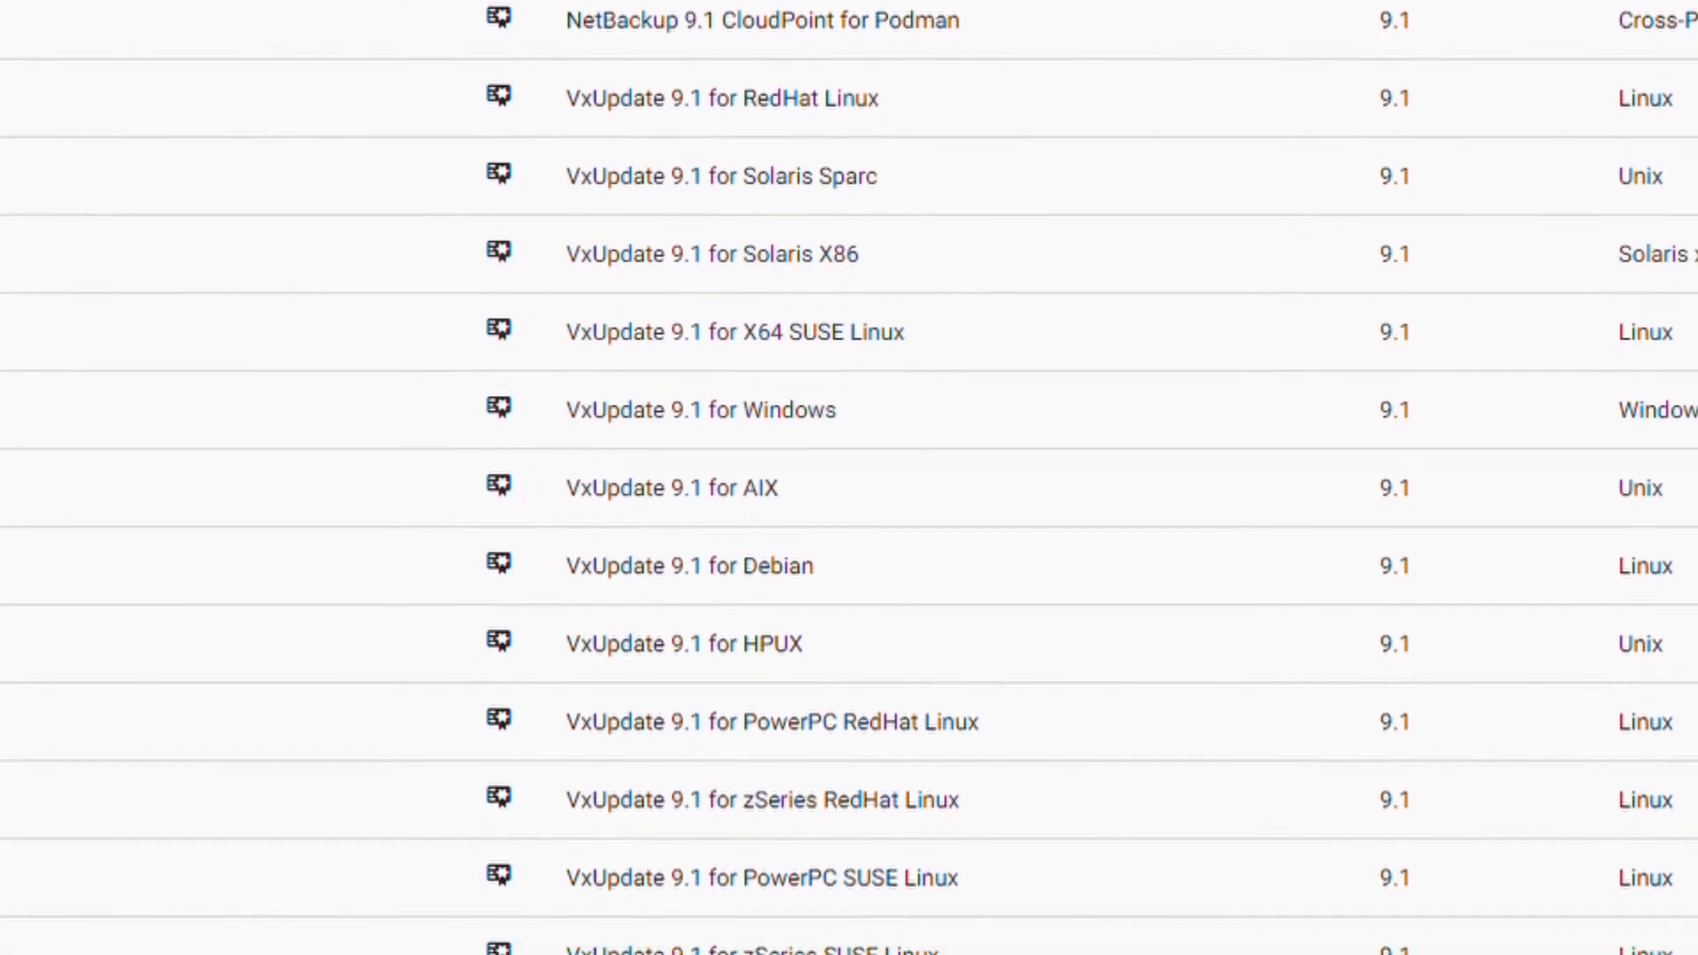
{"action": "scroll", "scroll_direction": "down", "scroll_amount": 3}
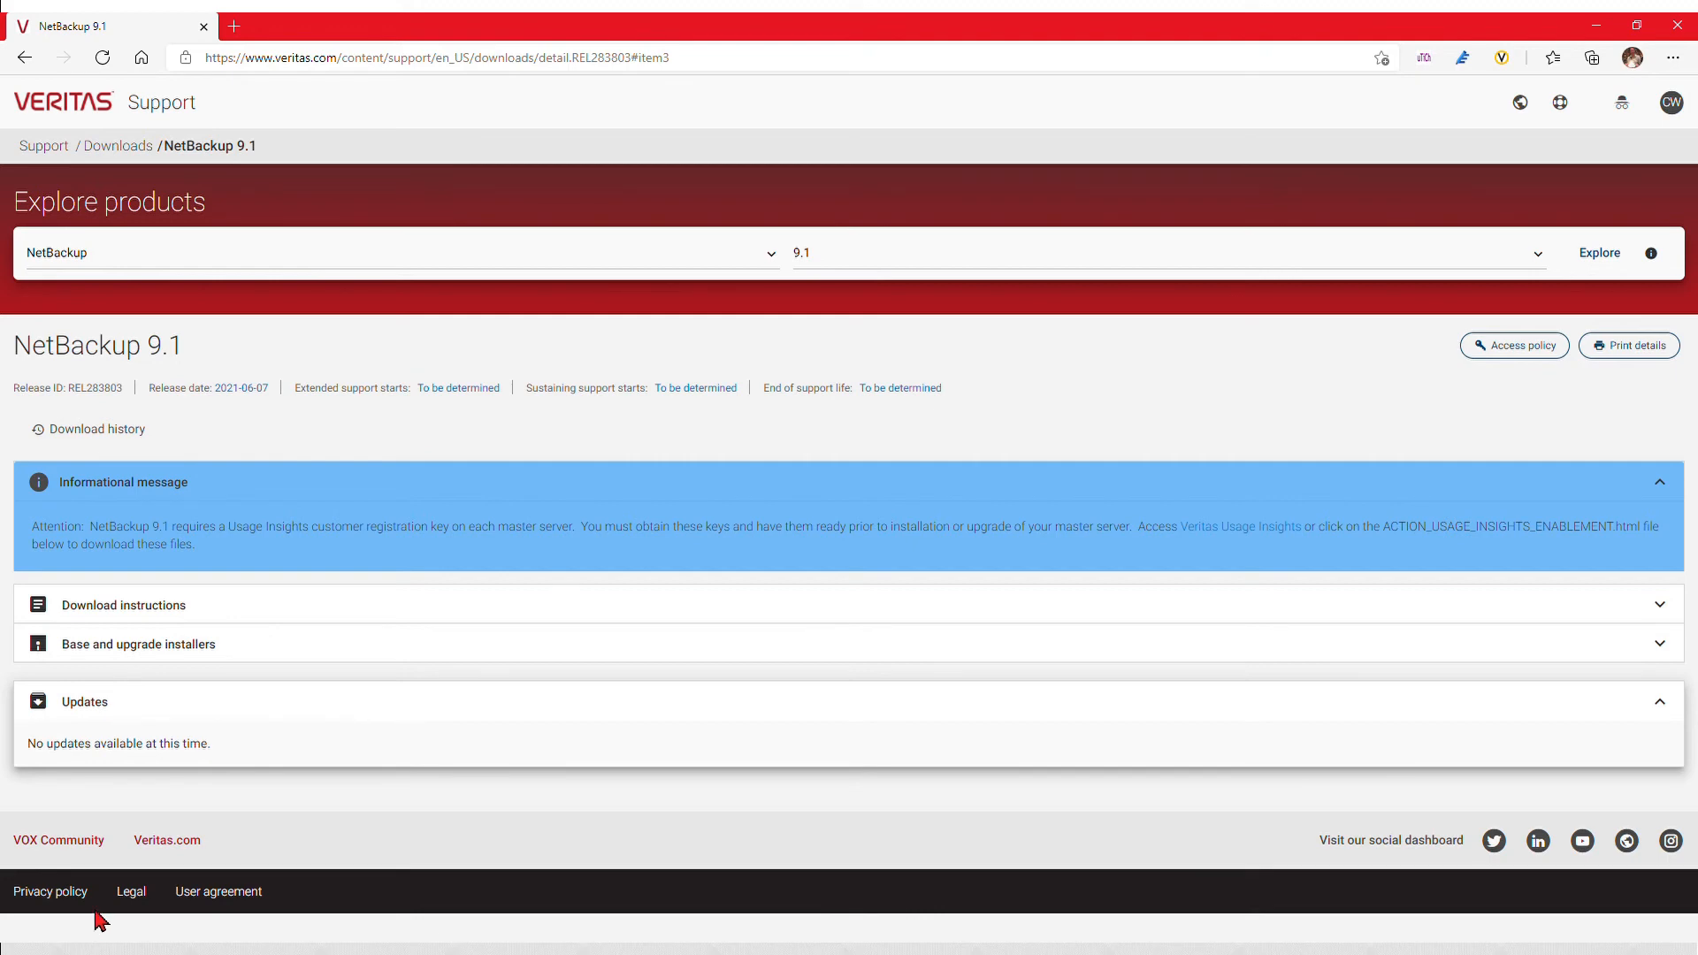
{"action": "mouse_move", "coordinate": [380, 871]}
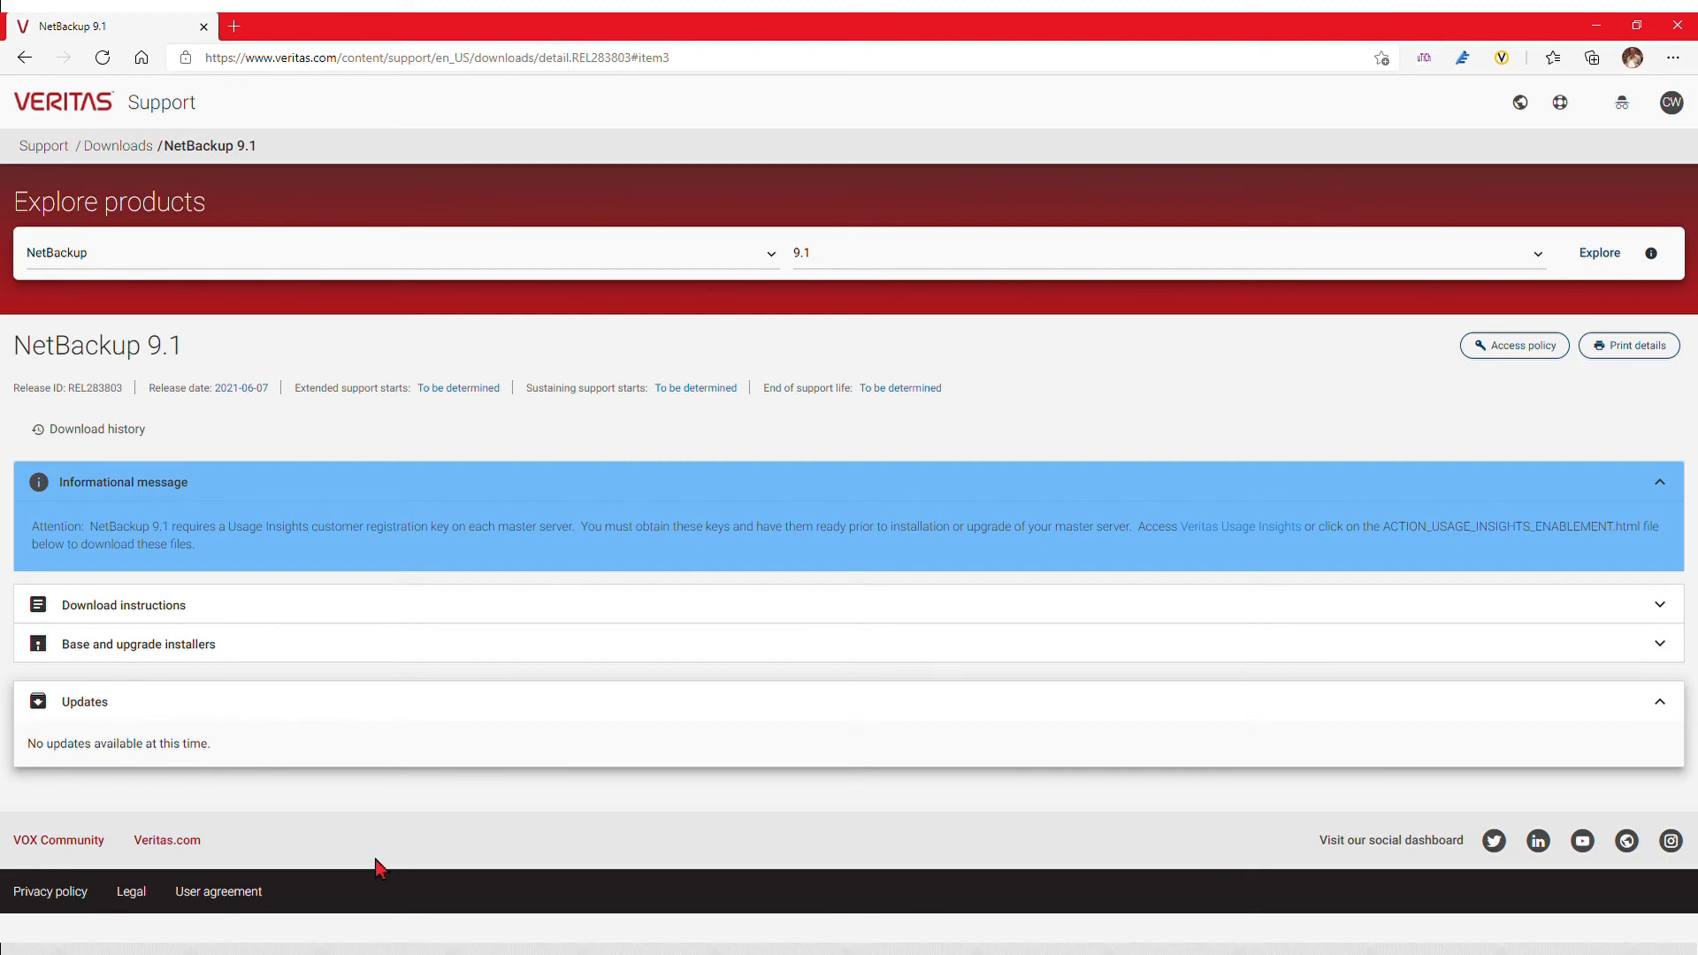